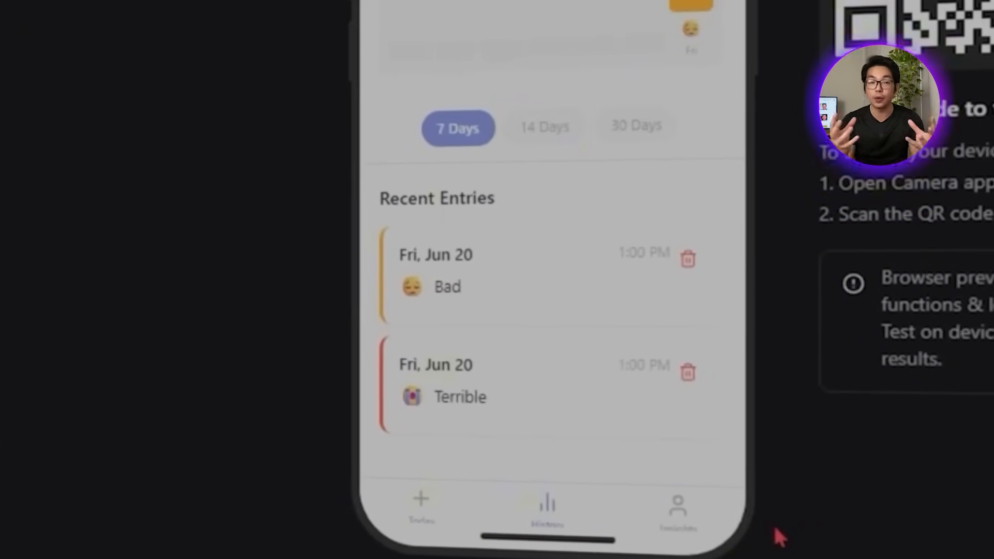
Send the preview's text node error to the AI for a MoodNote fix.
{"action": "scroll", "scroll_direction": "down", "scroll_amount": 3}
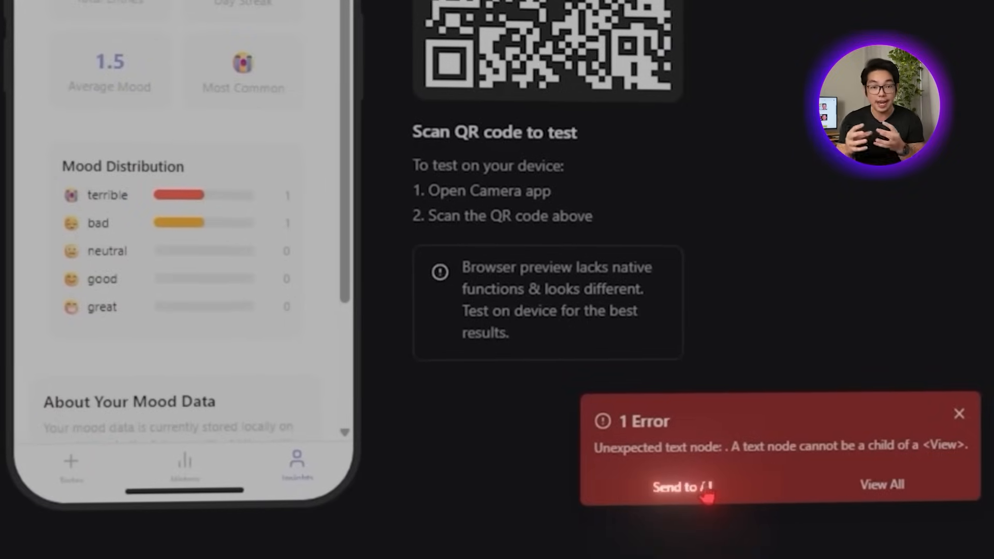
{"action": "left_click", "coordinate": [681, 487]}
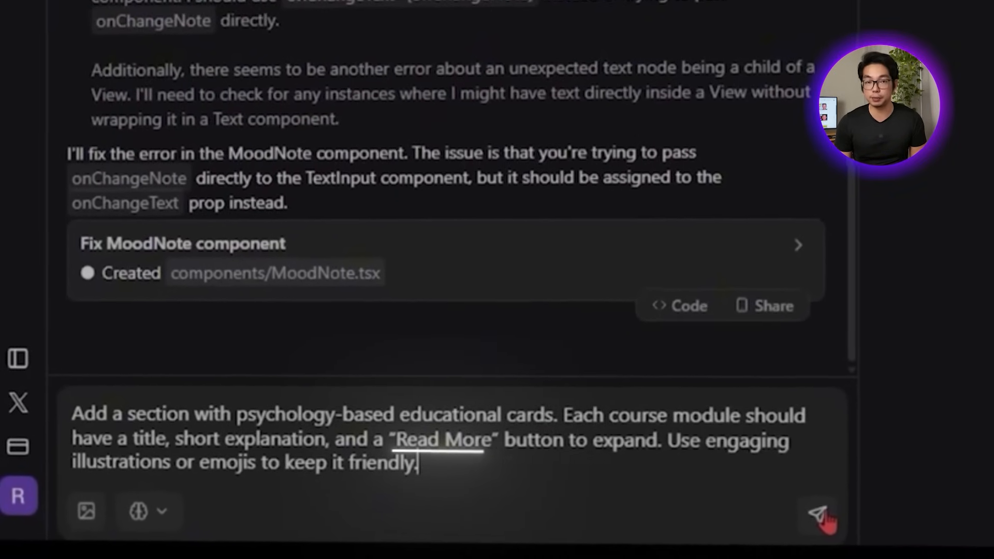
Submit the psychology-based educational cards request, producing a Learn screen with Mindfulness Basics.
{"action": "scroll", "scroll_direction": "down", "scroll_amount": 3}
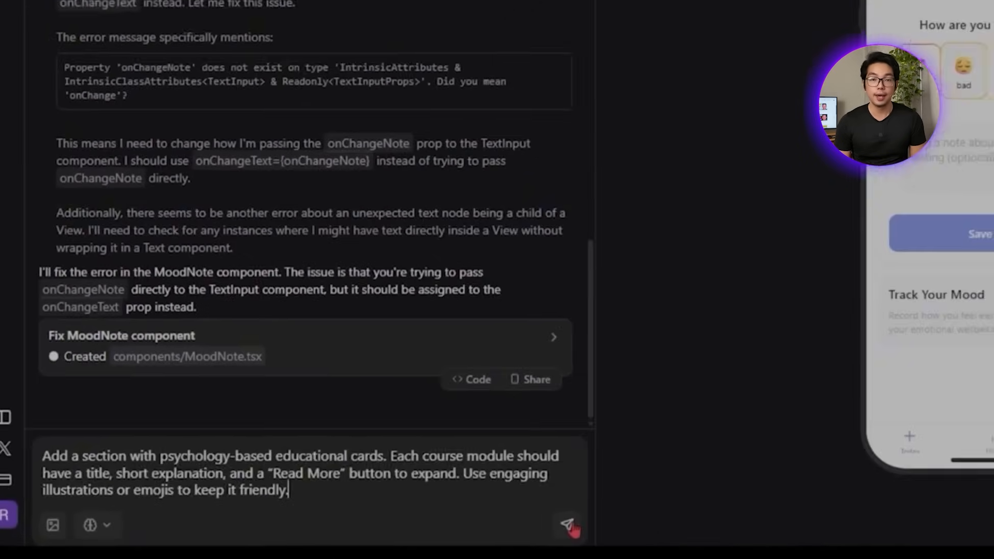
{"action": "left_click", "coordinate": [566, 524]}
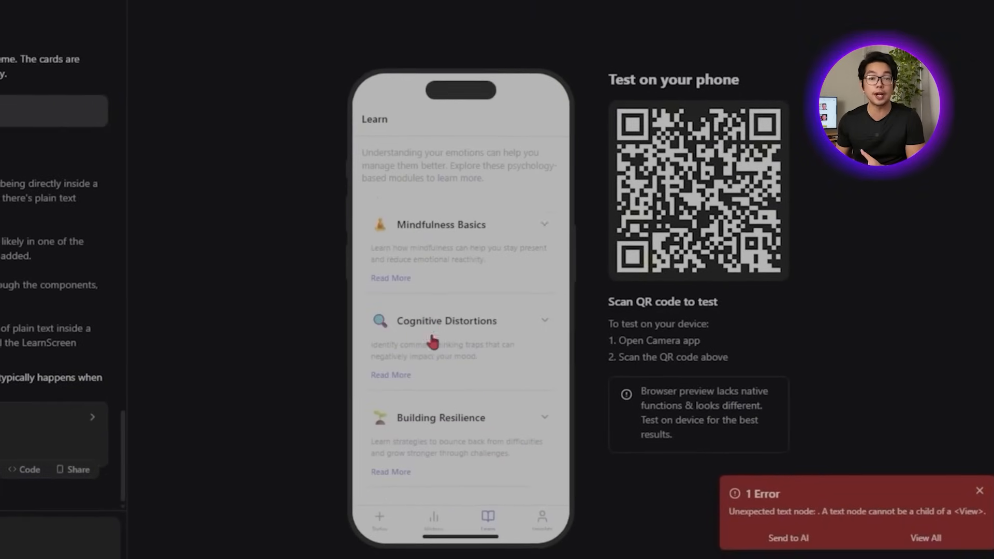
Send the new text node error to the AI, then draft a quiz page asking gender, age and 5 questions.
{"action": "left_click", "coordinate": [446, 320]}
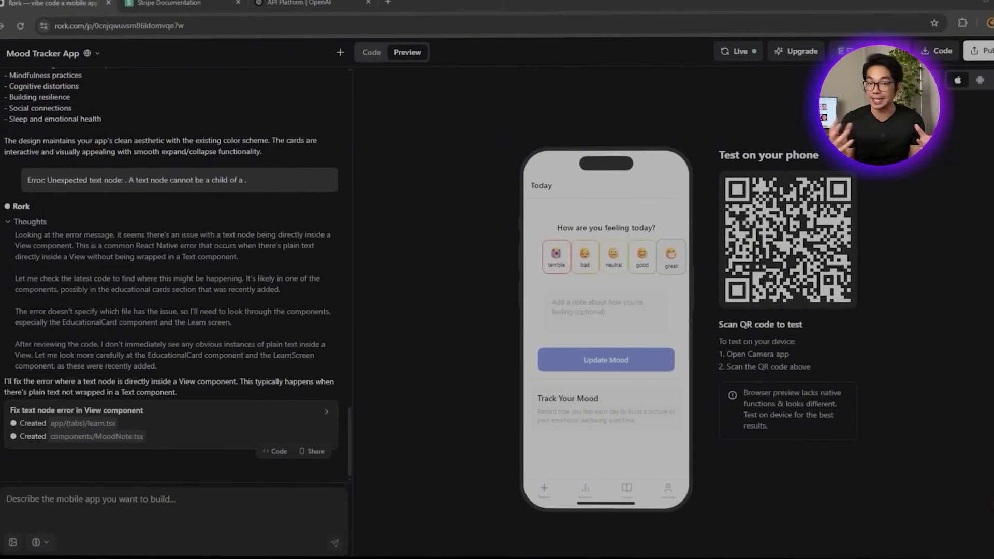
{"action": "type", "text": "Add a quiz page that starts by asking for the user's gender and age. Then show 5 questions that assess emotional well-being with slider or emoji scale responses. Return a summary at the end based on score range."}
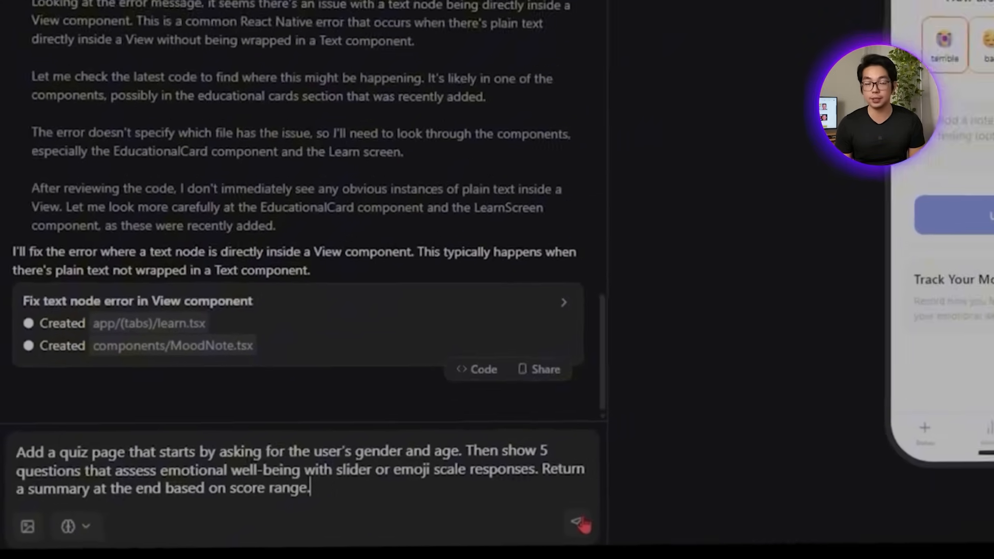
Submit the quiz request, start the quiz with gender and age and rate moods through to the summary.
{"action": "left_click", "coordinate": [578, 526]}
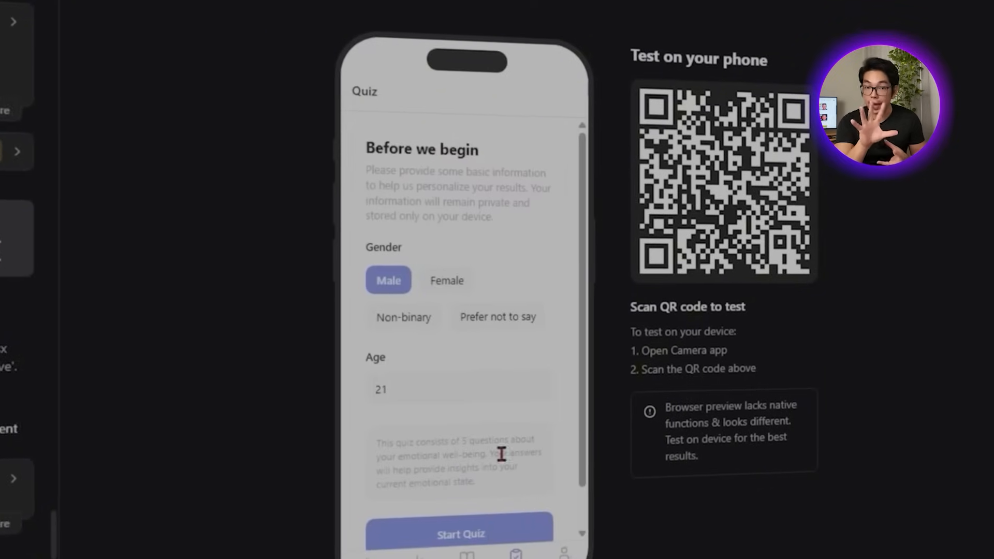
{"action": "left_click", "coordinate": [459, 534]}
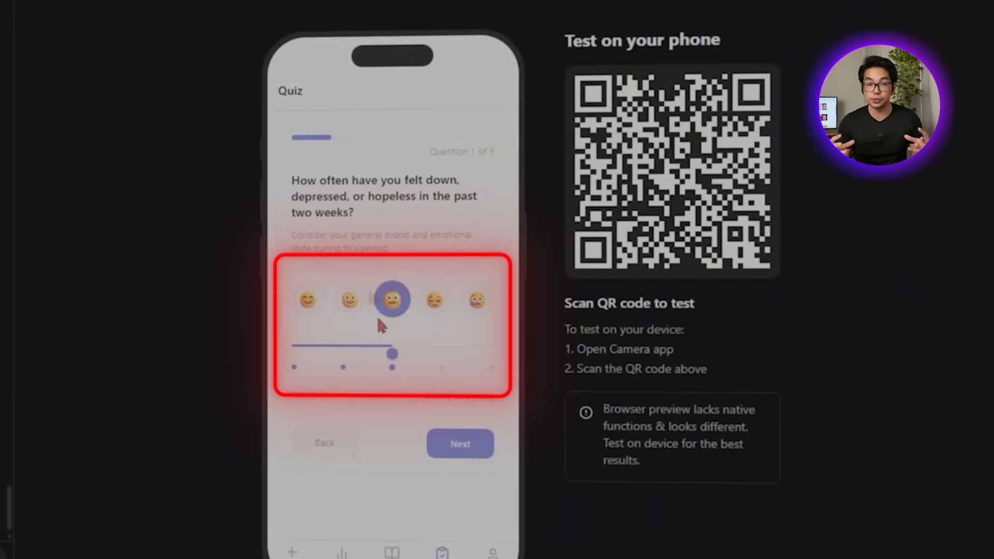
{"action": "left_click", "coordinate": [459, 443]}
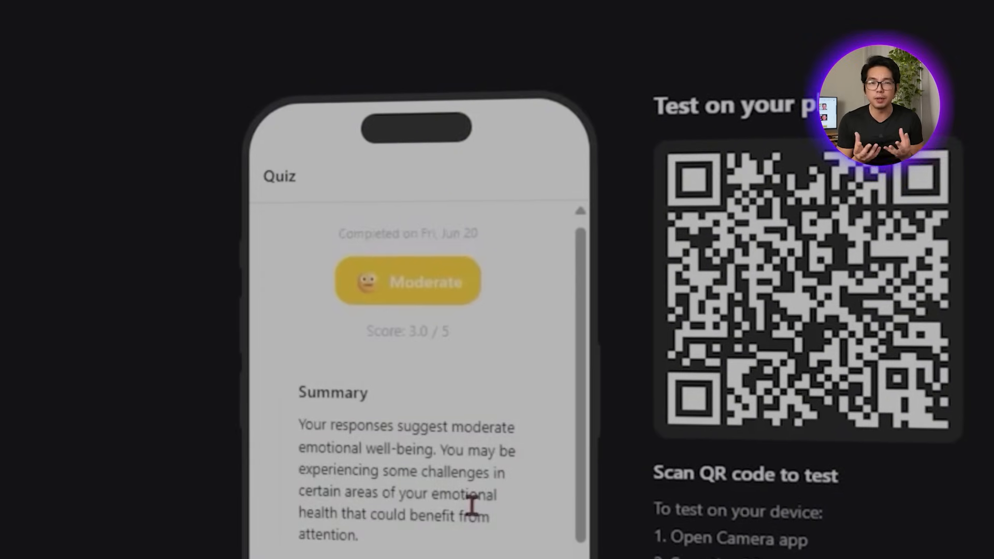
{"action": "scroll", "scroll_direction": "down", "scroll_amount": 3}
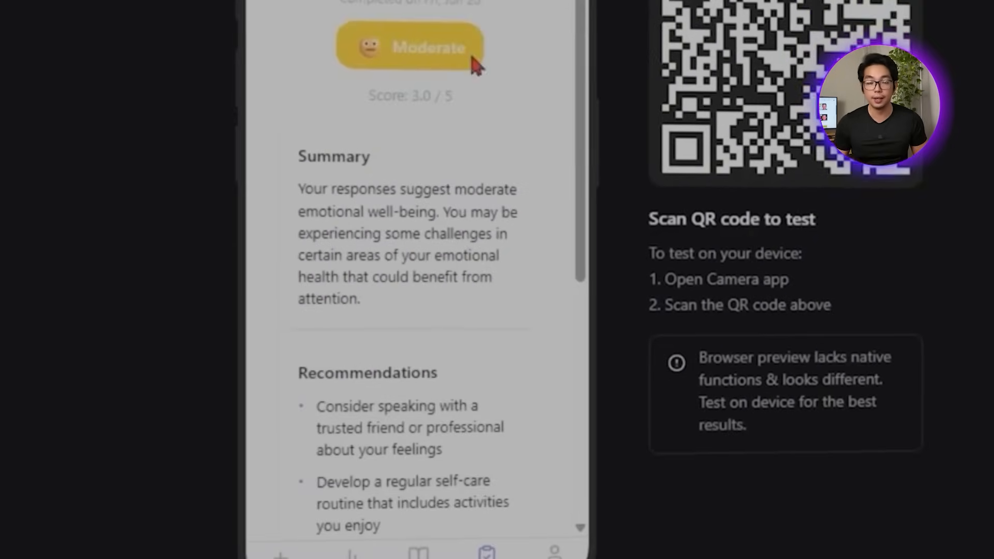
{"action": "scroll", "scroll_direction": "down", "scroll_amount": 3}
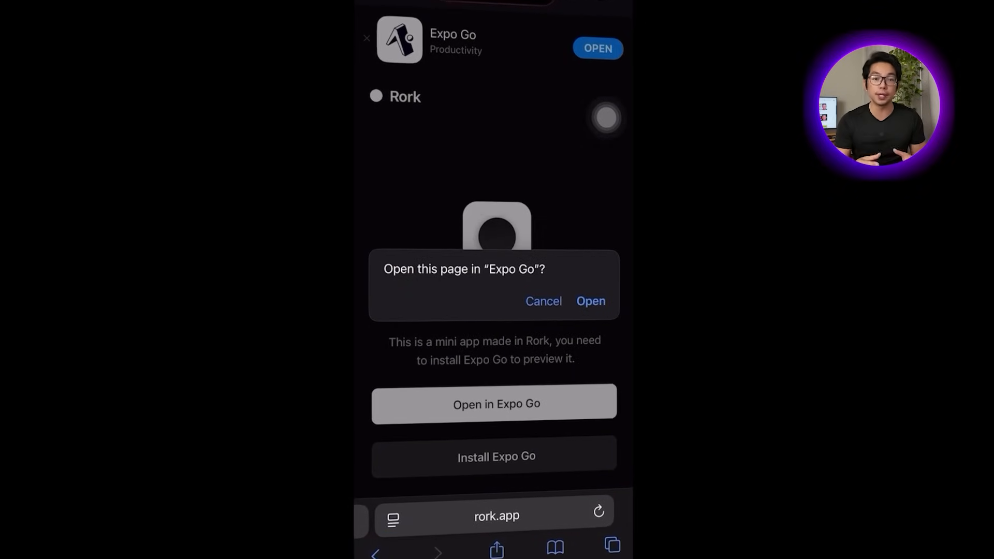
Confirm opening the mood tracker in Expo Go to reach the Today check-in screen.
{"action": "left_click", "coordinate": [590, 302]}
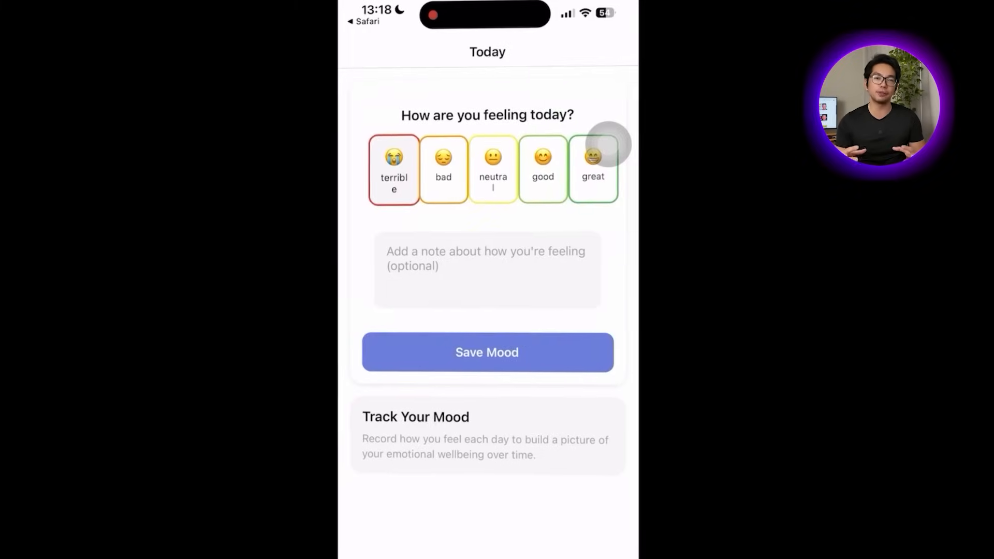
Sign up a test account with email 'test' and a password, returning to Today.
{"action": "left_click", "coordinate": [487, 352]}
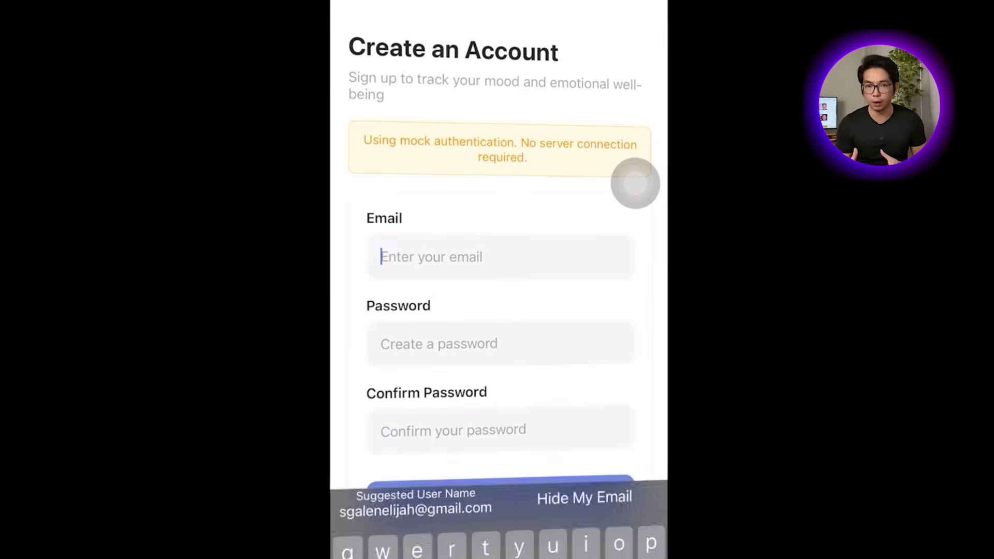
{"action": "type", "text": "test@test.com"}
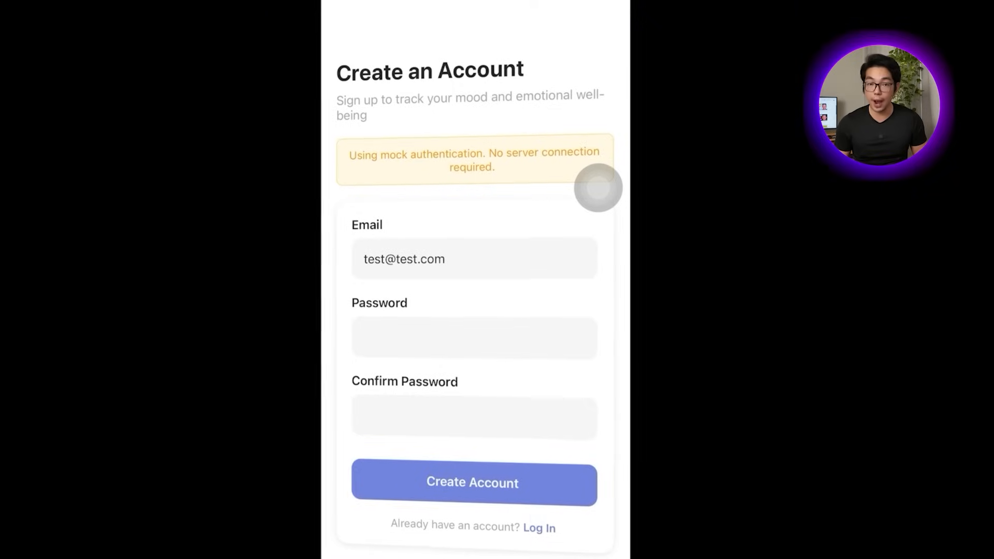
{"action": "left_click", "coordinate": [472, 482]}
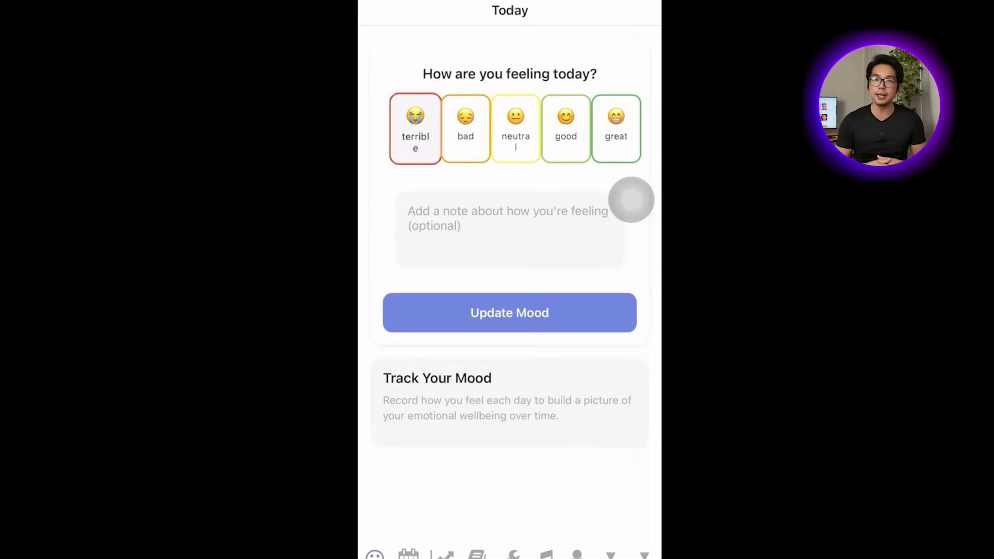
Browse Learn modules, mark the reframing technique in Tools as Used and Helpful, and reach Sounds.
{"action": "left_click", "coordinate": [509, 313]}
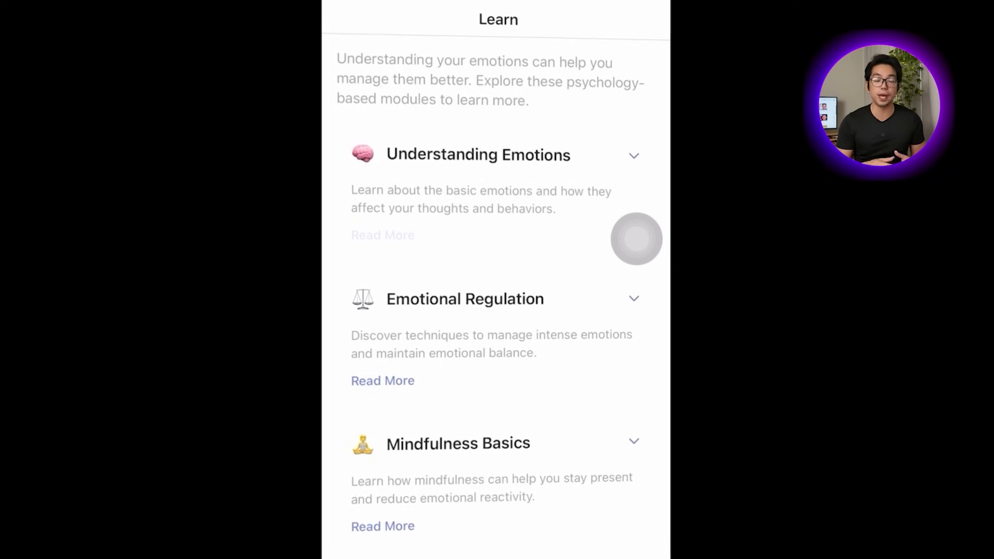
{"action": "scroll", "scroll_direction": "down", "scroll_amount": 3}
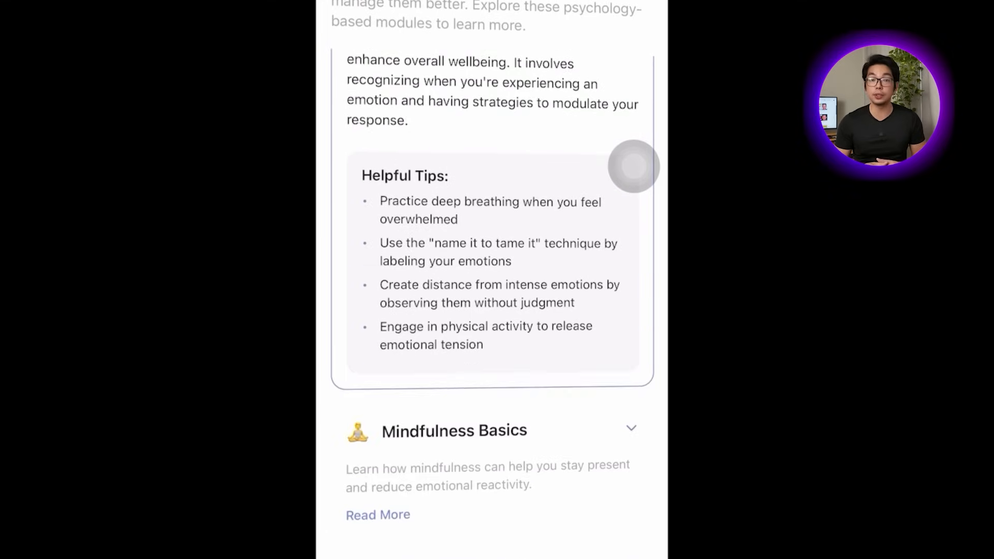
{"action": "scroll", "scroll_direction": "down", "scroll_amount": 3}
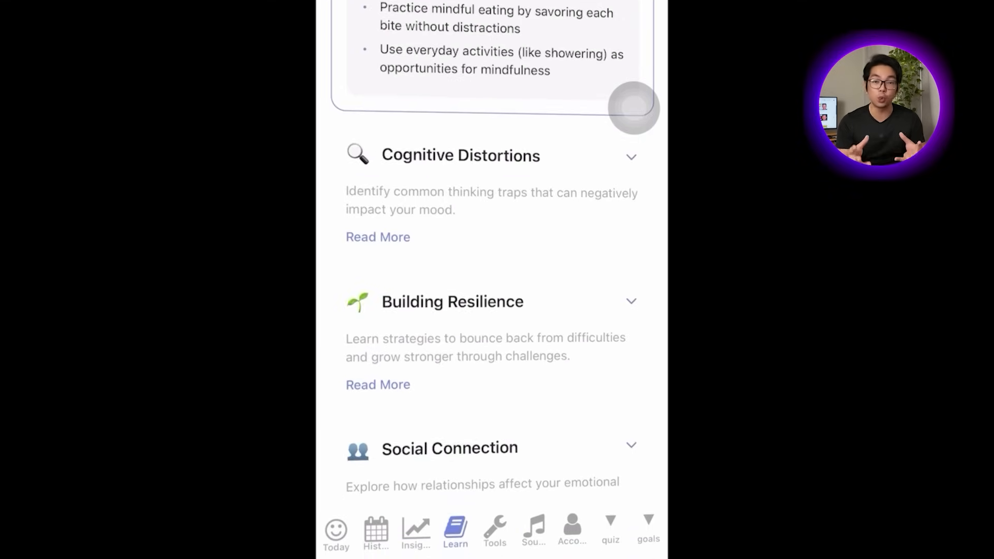
{"action": "left_click", "coordinate": [495, 523]}
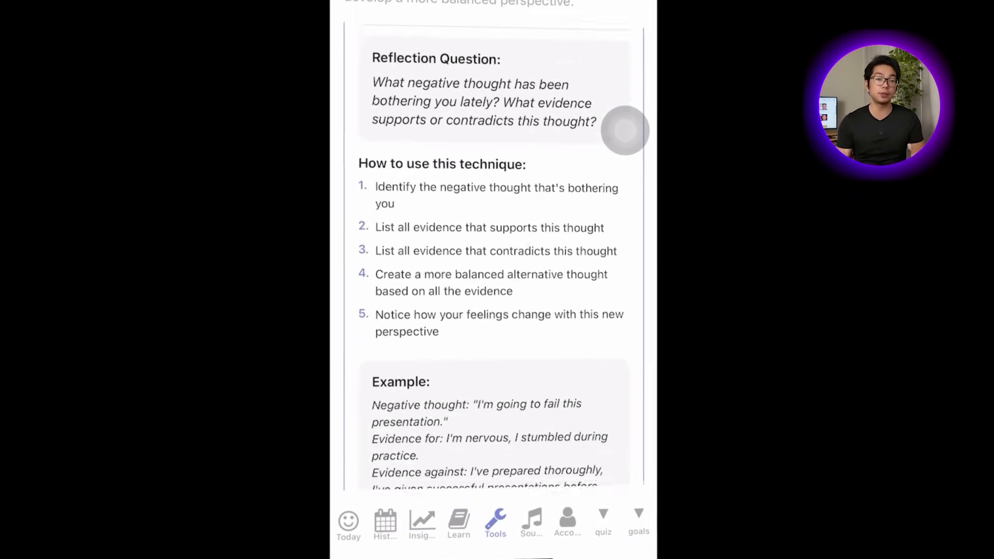
{"action": "left_click", "coordinate": [436, 452]}
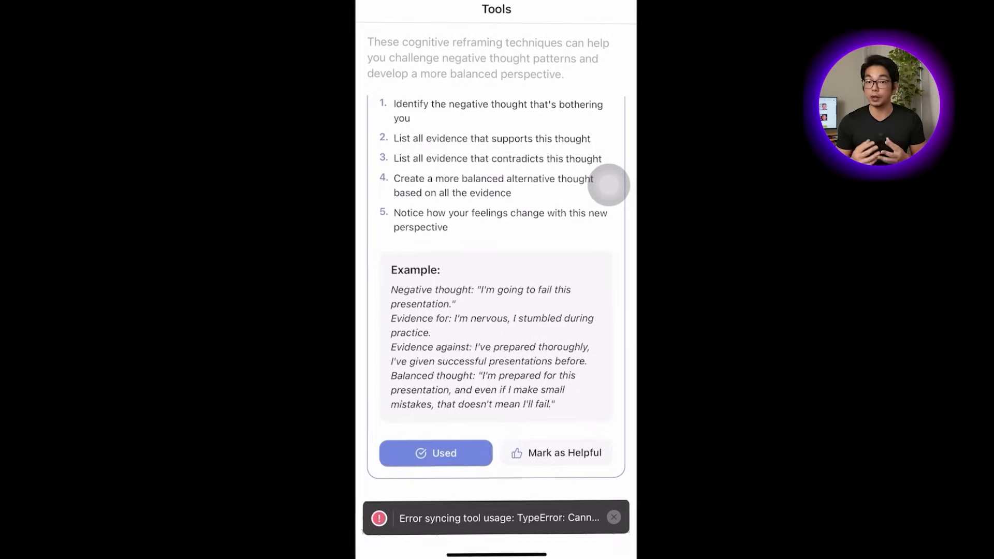
{"action": "left_click", "coordinate": [556, 453]}
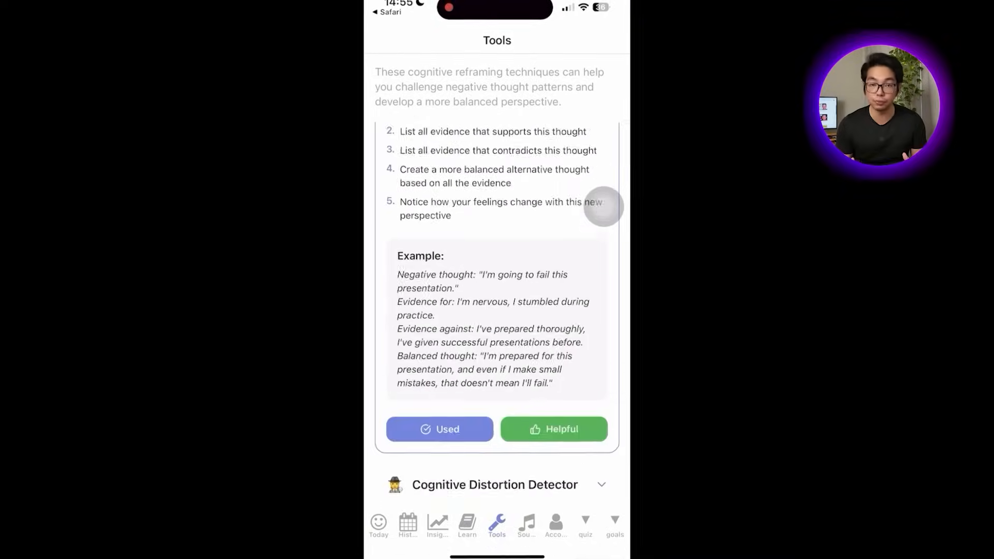
{"action": "left_click", "coordinate": [526, 523]}
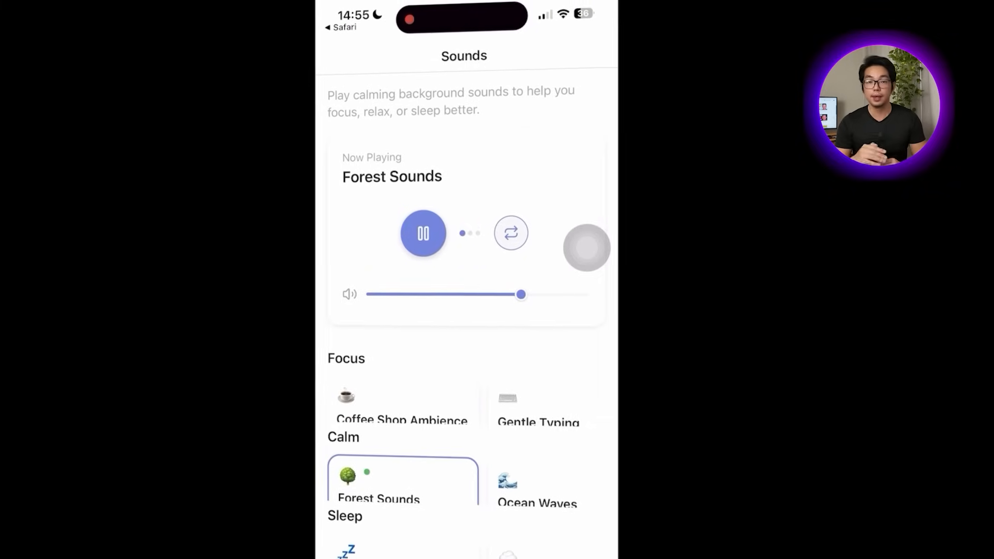
Play the Light Rain sound and scroll through the account settings page.
{"action": "scroll", "scroll_direction": "down", "scroll_amount": 3}
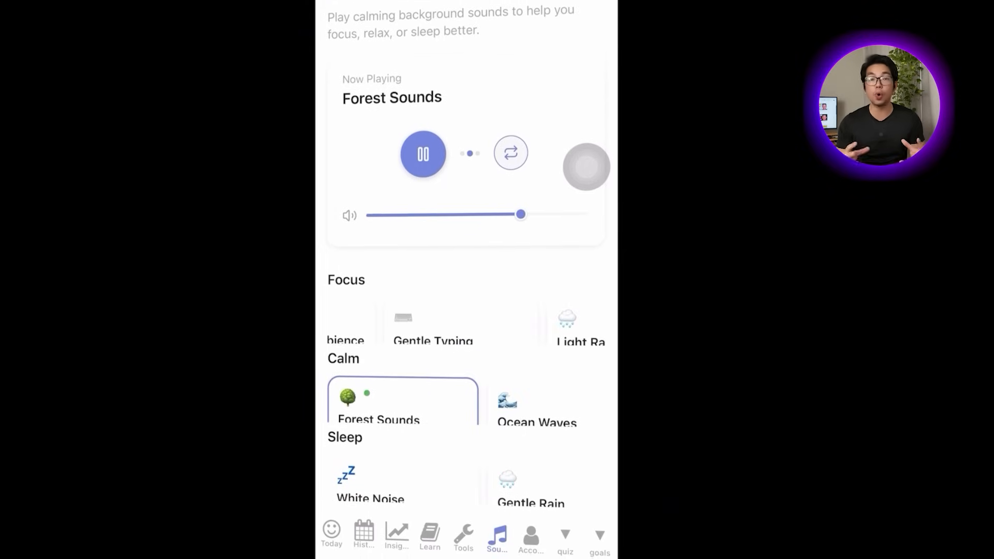
{"action": "left_click", "coordinate": [579, 311]}
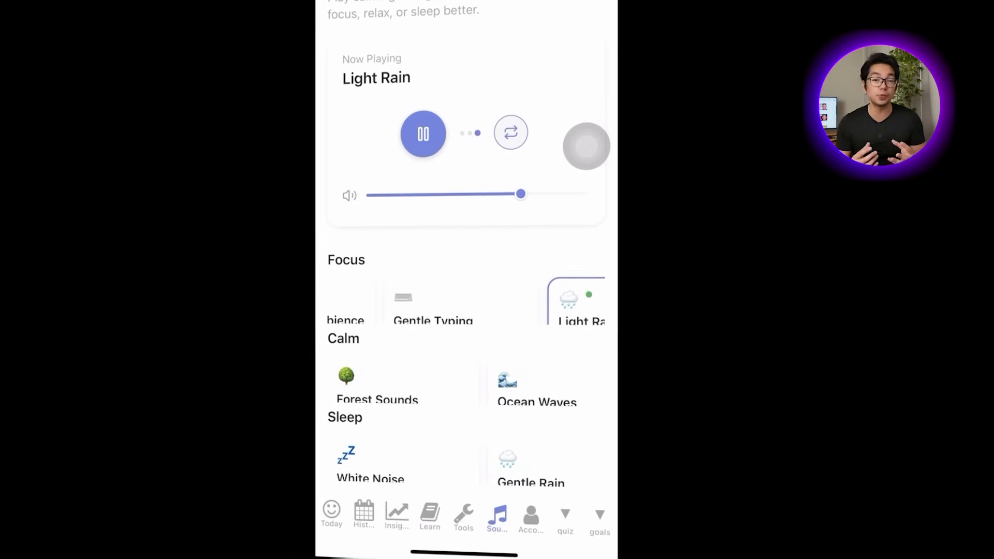
{"action": "left_click", "coordinate": [530, 516]}
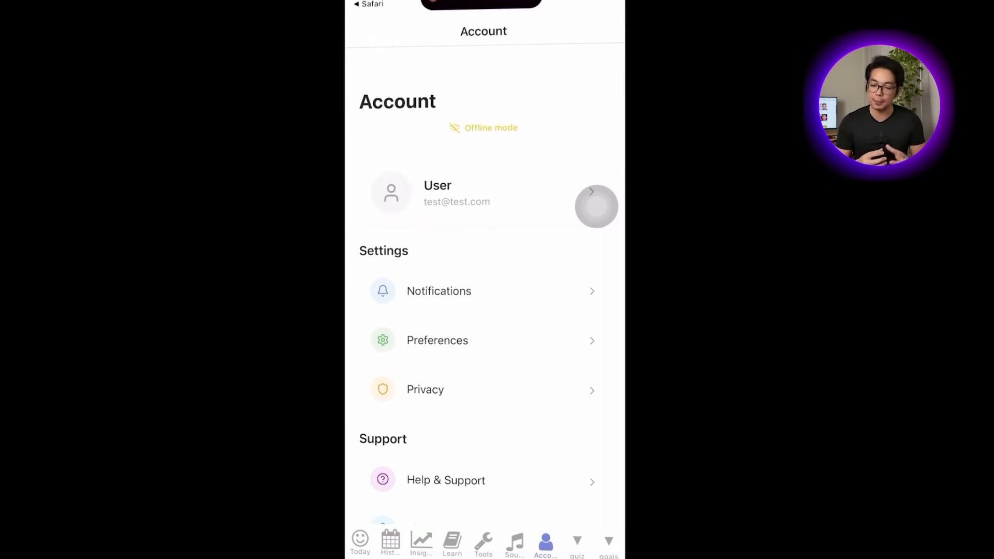
{"action": "scroll", "scroll_direction": "down", "scroll_amount": 3}
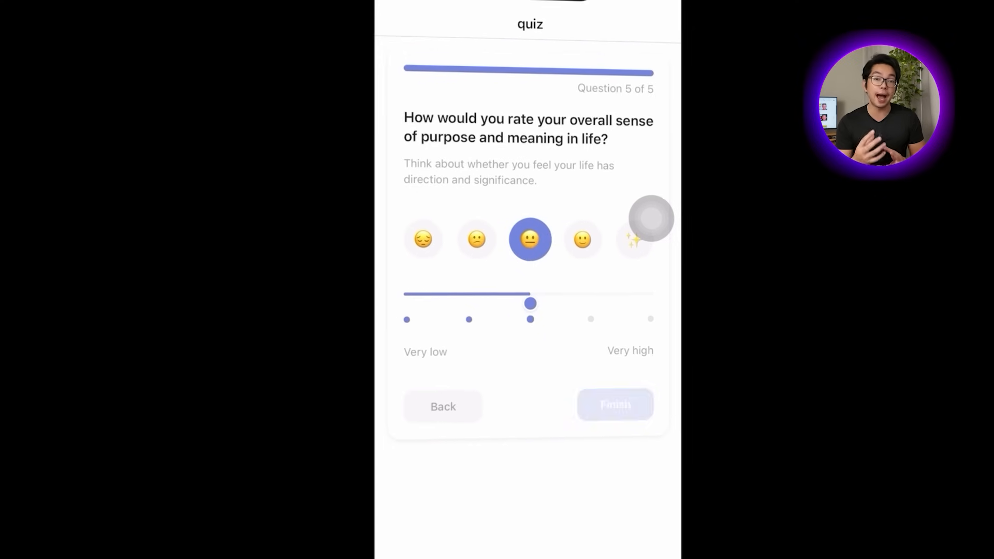
Reach the goals screen and choose Self-Confidence among Better Sleep and Emotional Balance.
{"action": "left_click", "coordinate": [614, 405]}
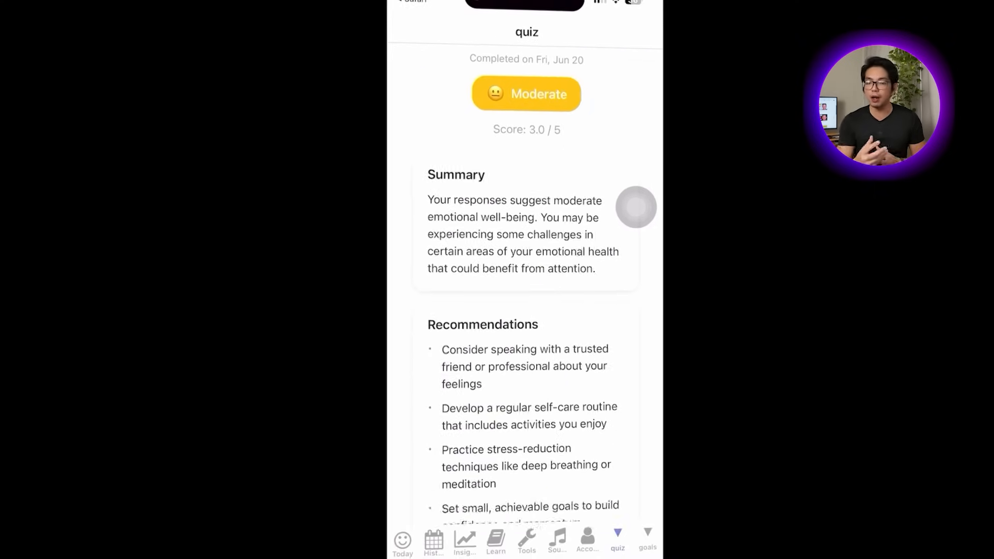
{"action": "left_click", "coordinate": [646, 532]}
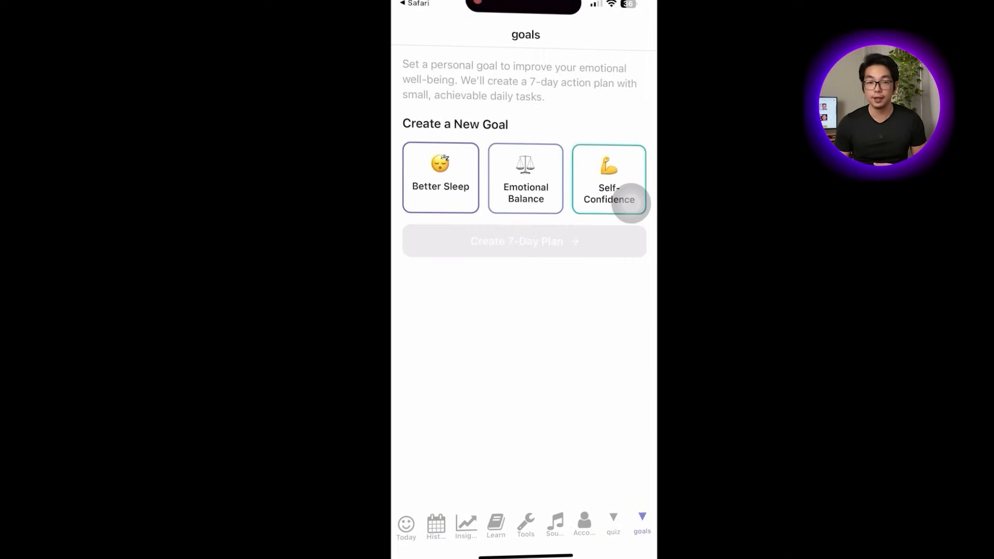
{"action": "left_click", "coordinate": [608, 179]}
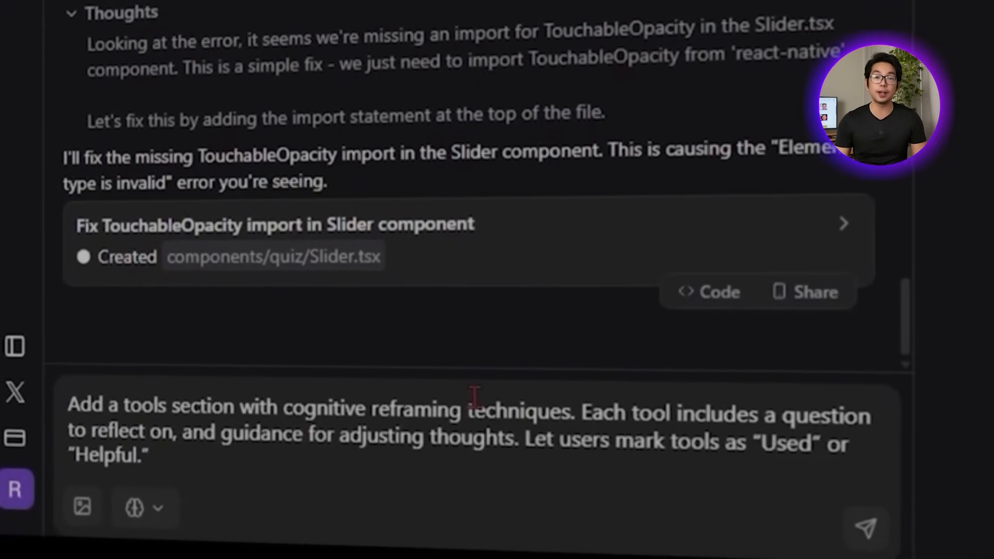
Scroll the chat showing the cognitive reframing tools section and tab-visibility fixes.
{"action": "scroll", "scroll_direction": "down", "scroll_amount": 3}
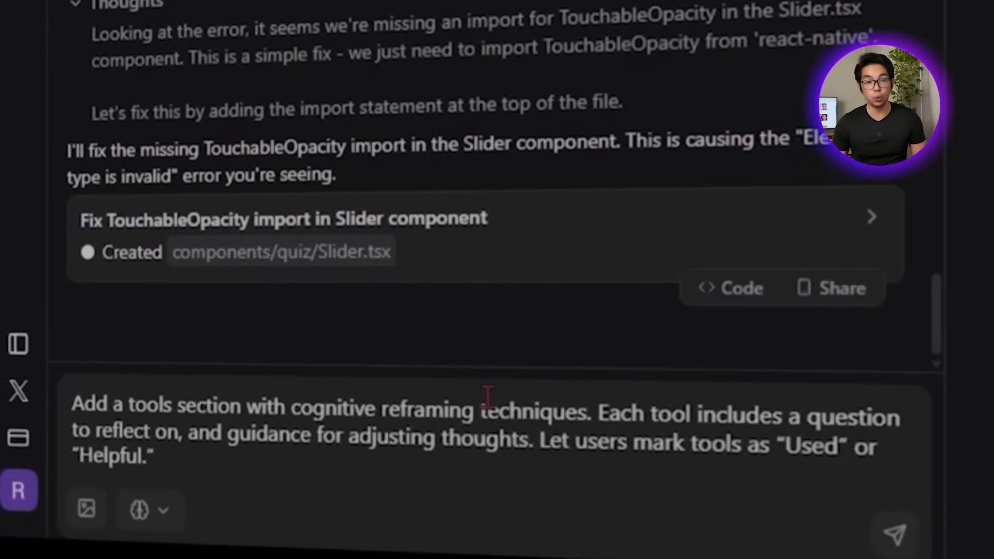
{"action": "scroll", "scroll_direction": "down", "scroll_amount": 3}
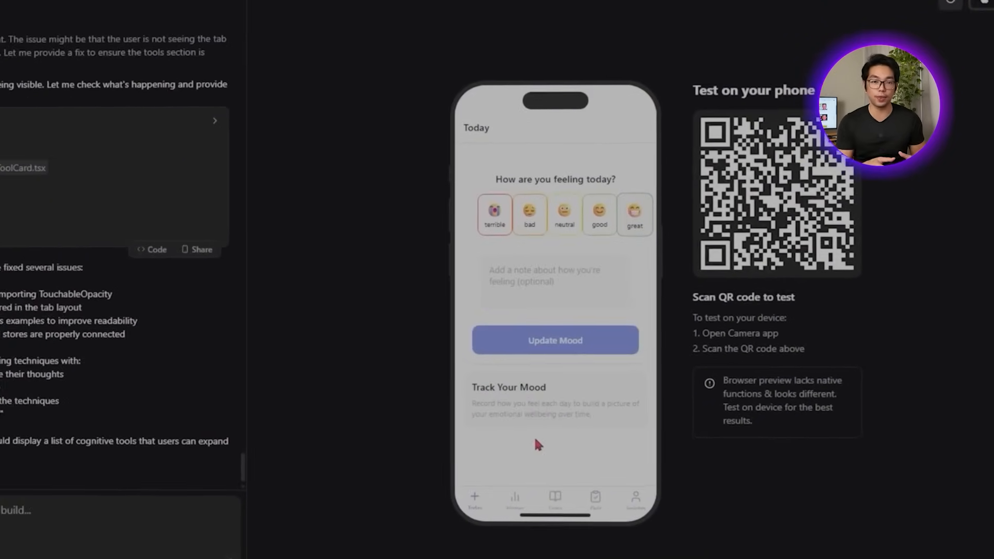
Visit History, Today and Tools in the preview and expand the Positive Reframing technique.
{"action": "left_click", "coordinate": [507, 507]}
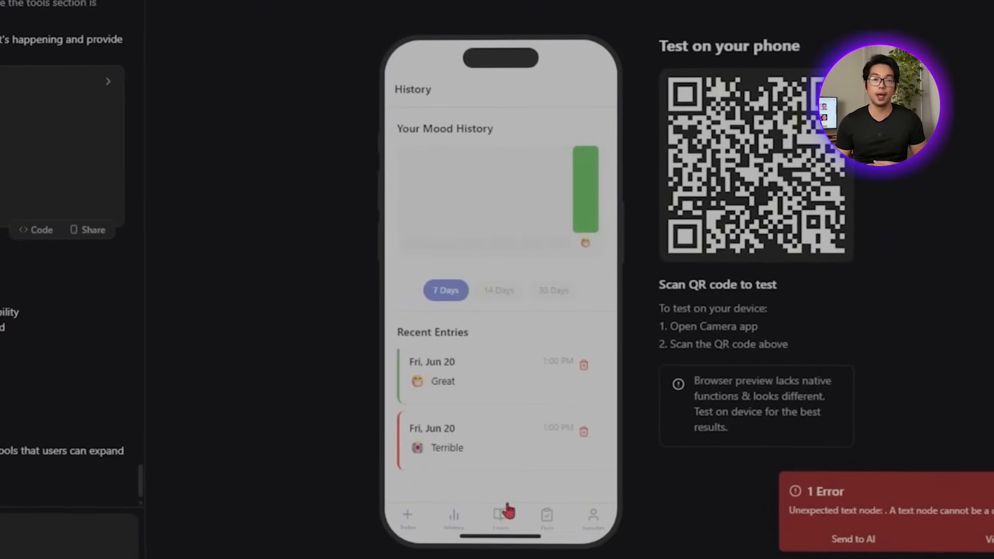
{"action": "left_click", "coordinate": [545, 516]}
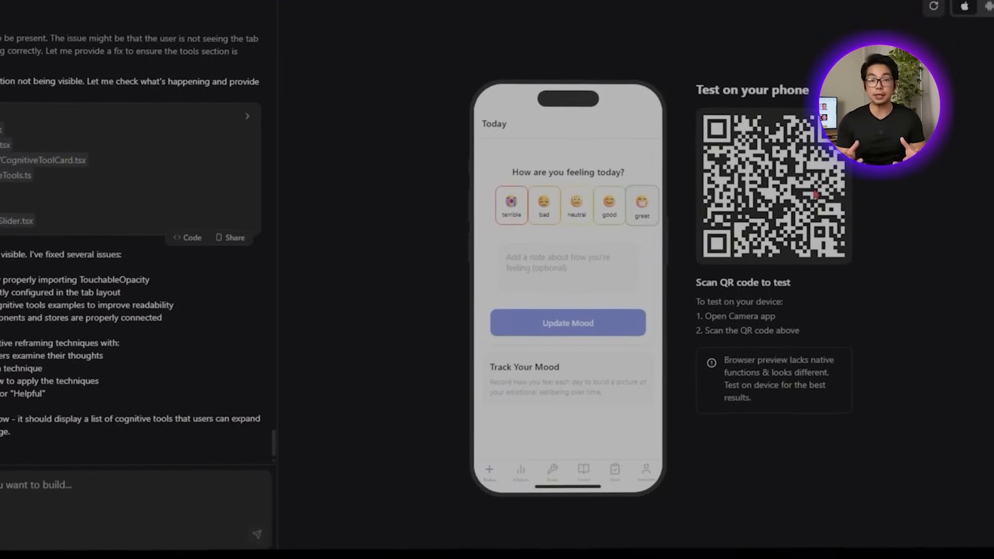
{"action": "left_click", "coordinate": [551, 472]}
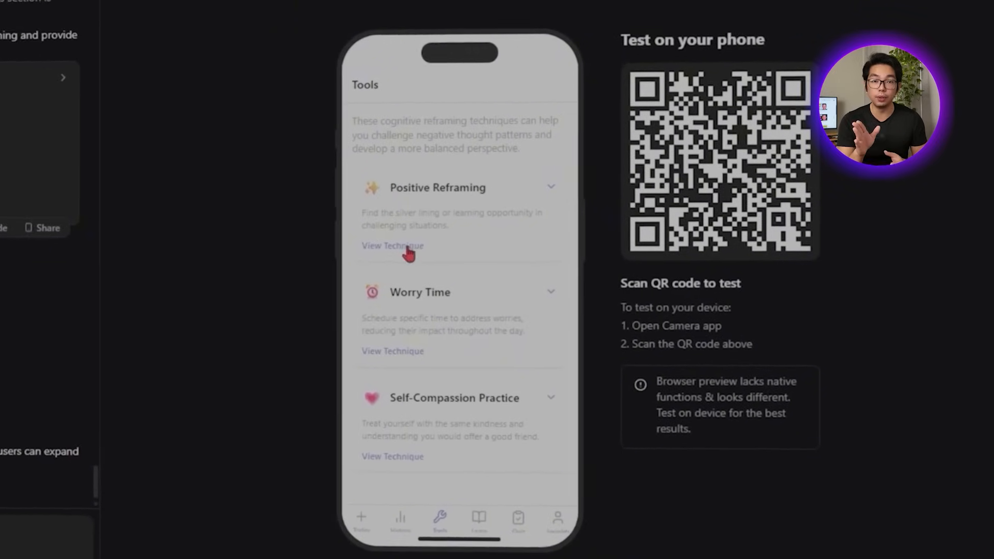
{"action": "left_click", "coordinate": [391, 246]}
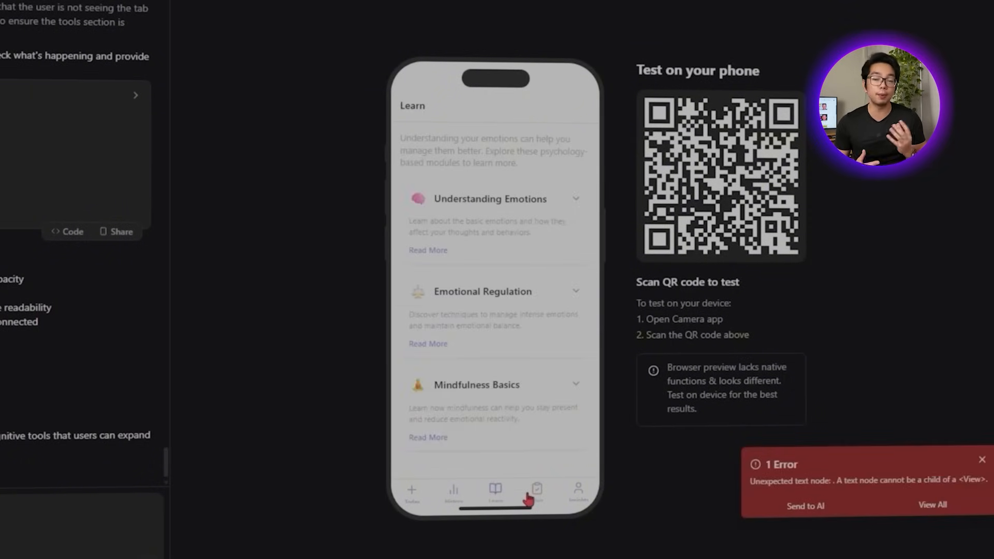
{"action": "left_click", "coordinate": [536, 489]}
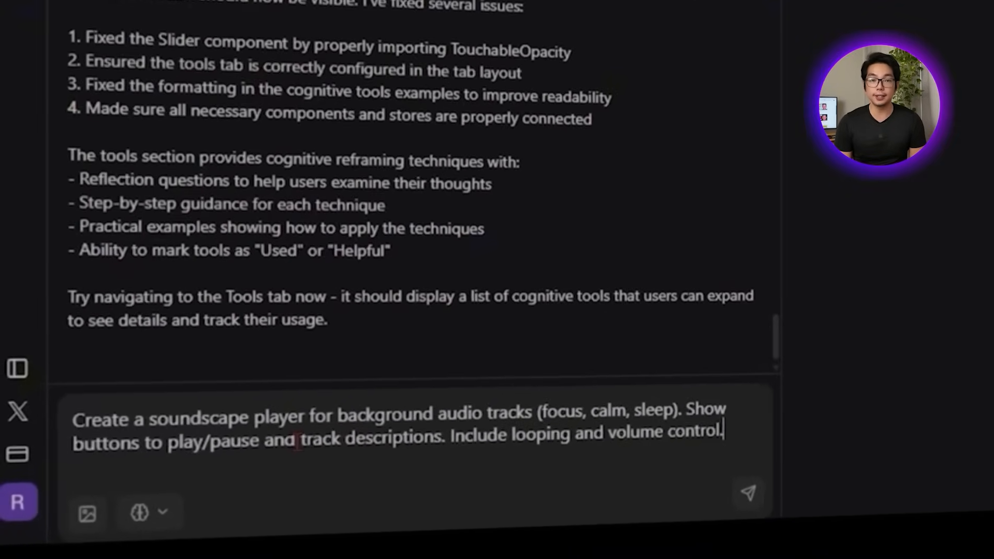
Send the soundscape player request, producing a Sounds screen with Focus, Calm and Sleep tracks.
{"action": "scroll", "scroll_direction": "down", "scroll_amount": 3}
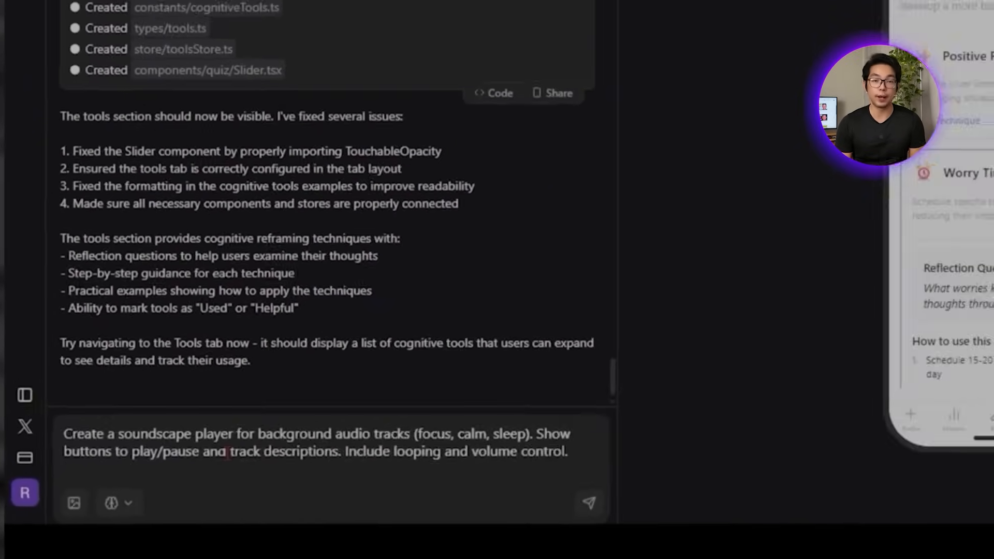
{"action": "left_click", "coordinate": [588, 502]}
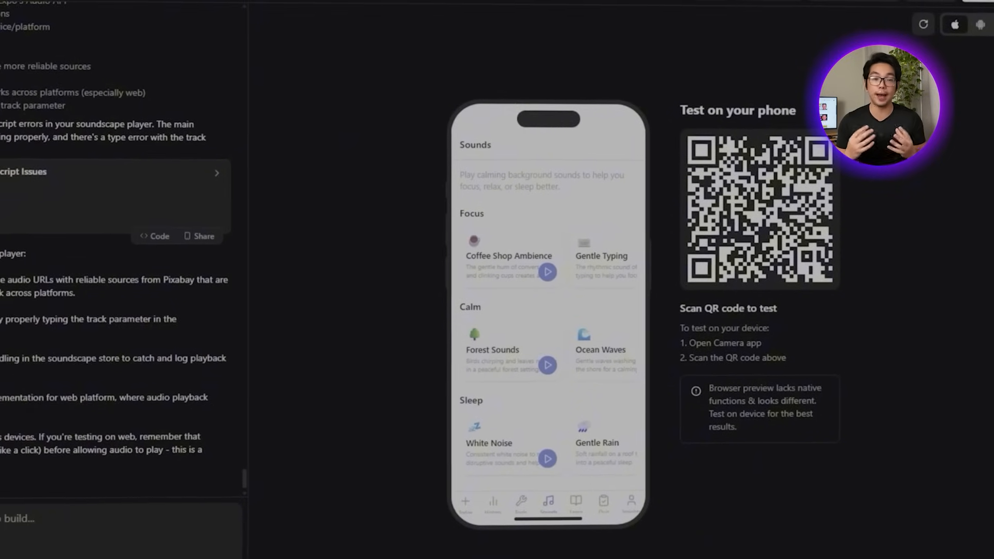
Send the 'bypass the error messages' request so the soundscape simulates playback.
{"action": "left_click", "coordinate": [547, 271]}
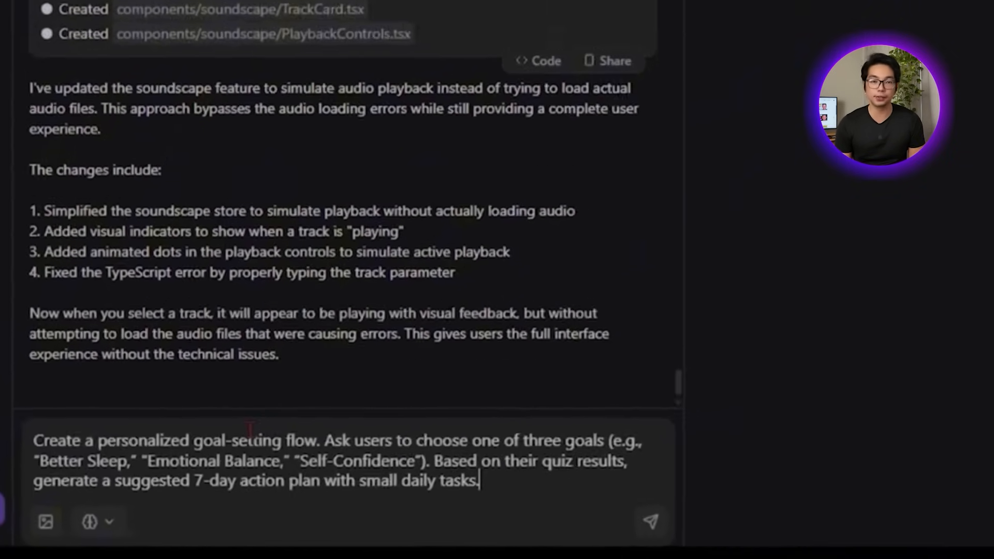
Send the goal-setting flow request and review the goals screen with Better Sleep, Emotional Balance and Self-Confidence.
{"action": "left_click", "coordinate": [650, 520]}
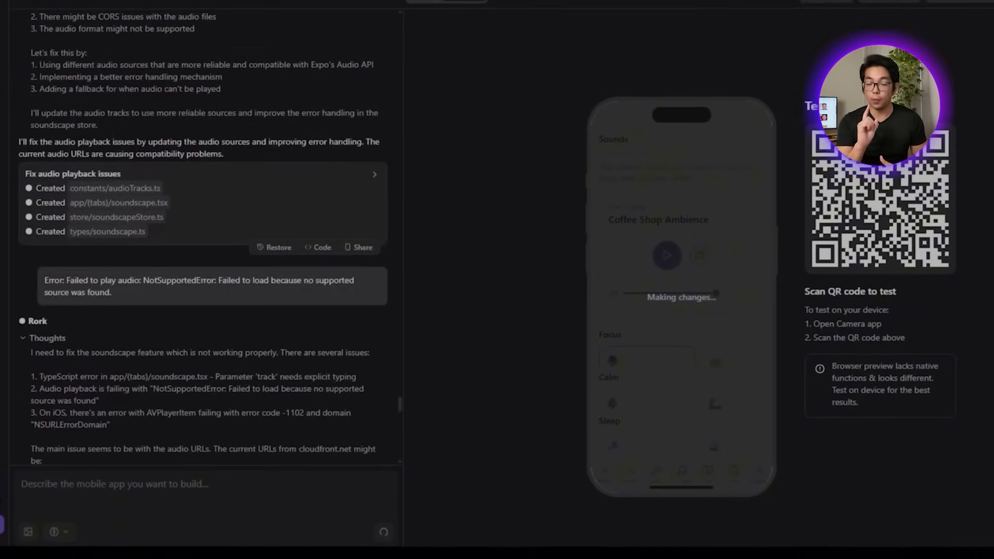
{"action": "scroll", "scroll_direction": "down", "scroll_amount": 3}
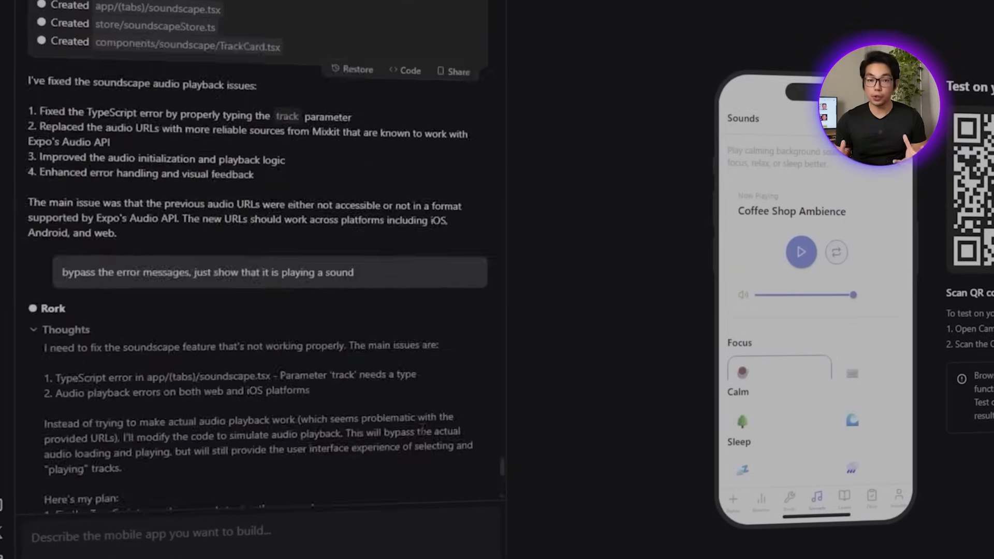
{"action": "scroll", "scroll_direction": "down", "scroll_amount": 3}
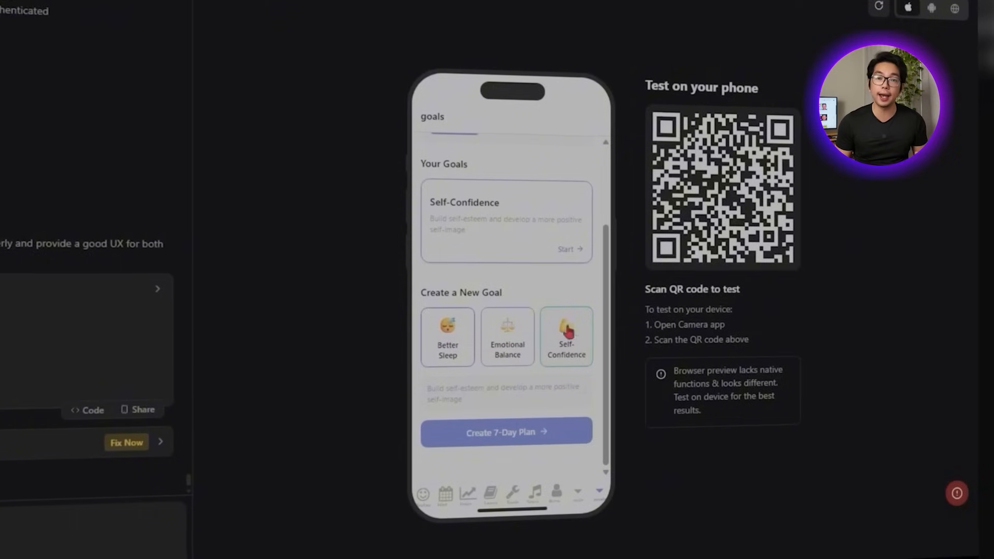
Show the Potential errors dialog flagging a TypeScript error in the goals screen.
{"action": "left_click", "coordinate": [507, 431]}
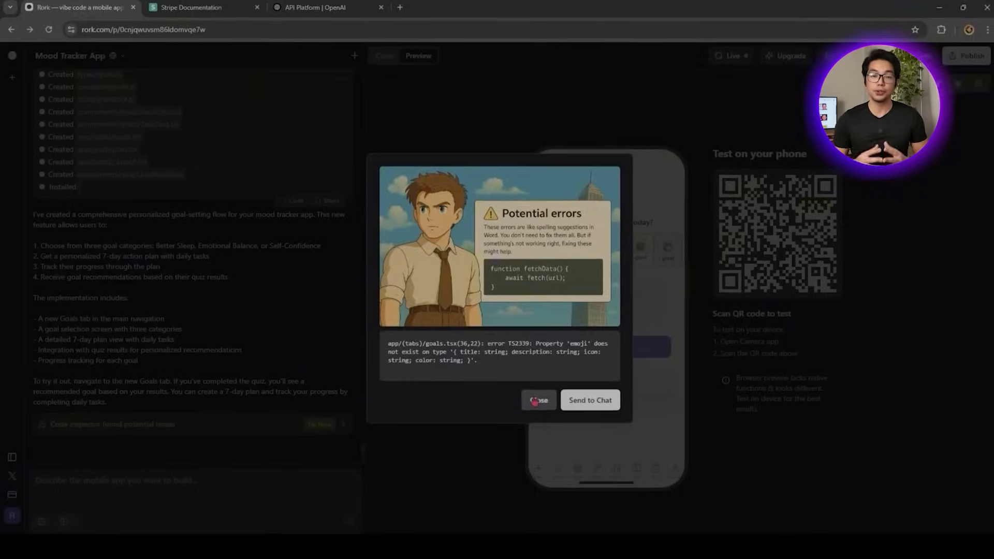
Dismiss the Potential errors notice and return to the chat.
{"action": "left_click", "coordinate": [537, 400]}
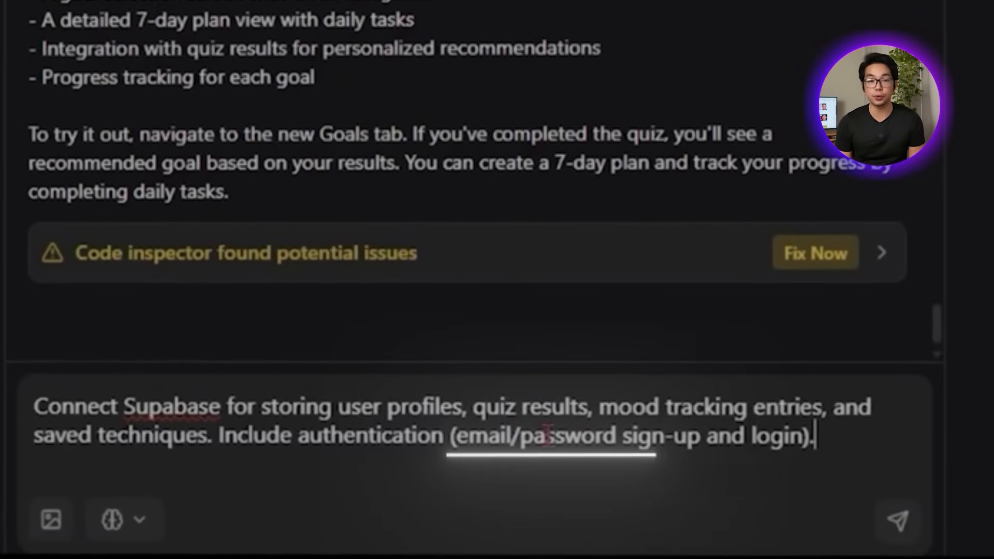
Send the Supabase storage and authentication request, then check experimental features and start publishing.
{"action": "left_click", "coordinate": [897, 519]}
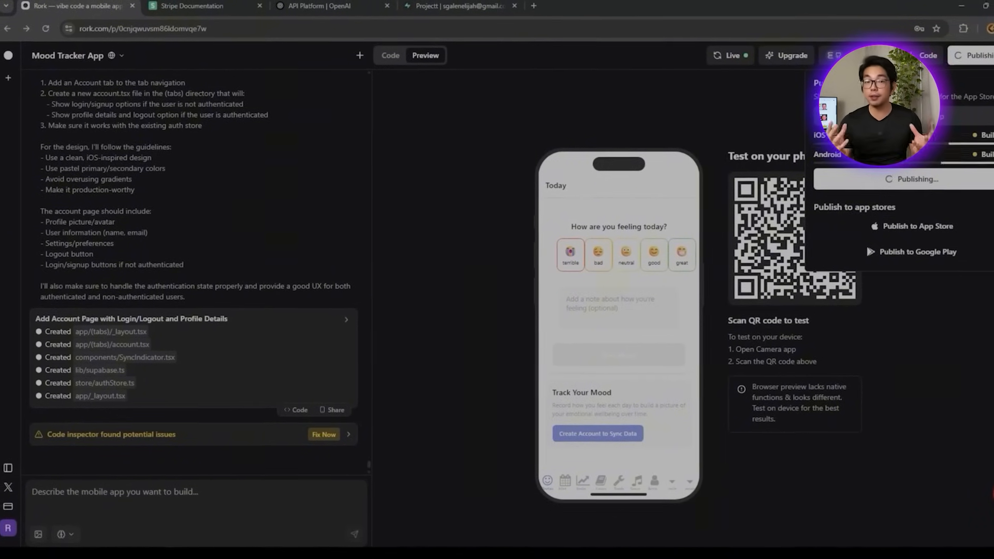
{"action": "left_click", "coordinate": [60, 542]}
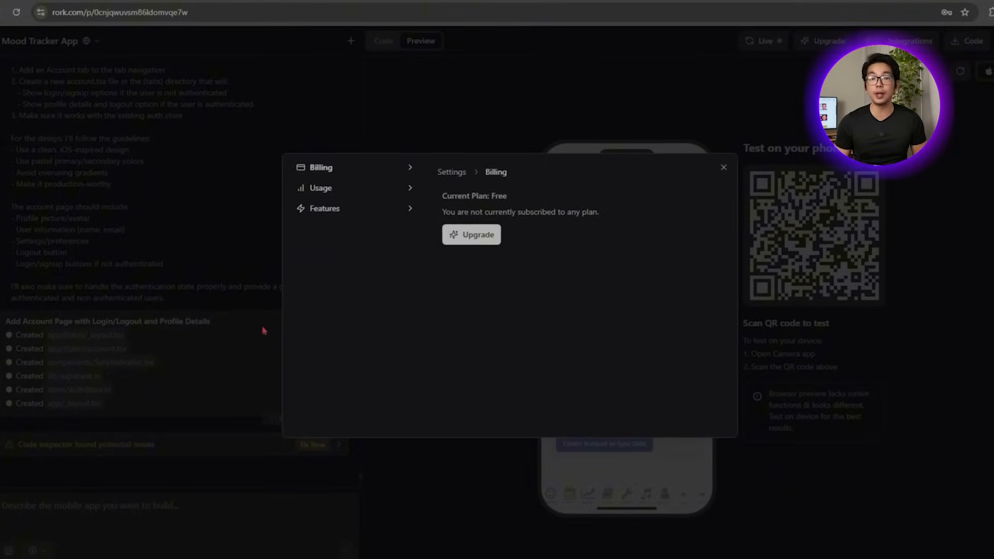
{"action": "left_click", "coordinate": [324, 208]}
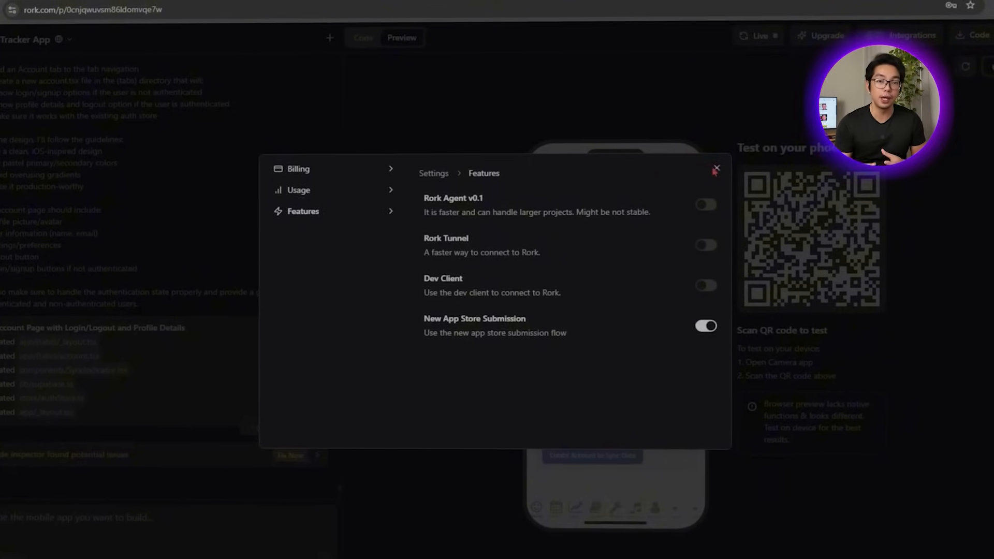
{"action": "left_click", "coordinate": [716, 169]}
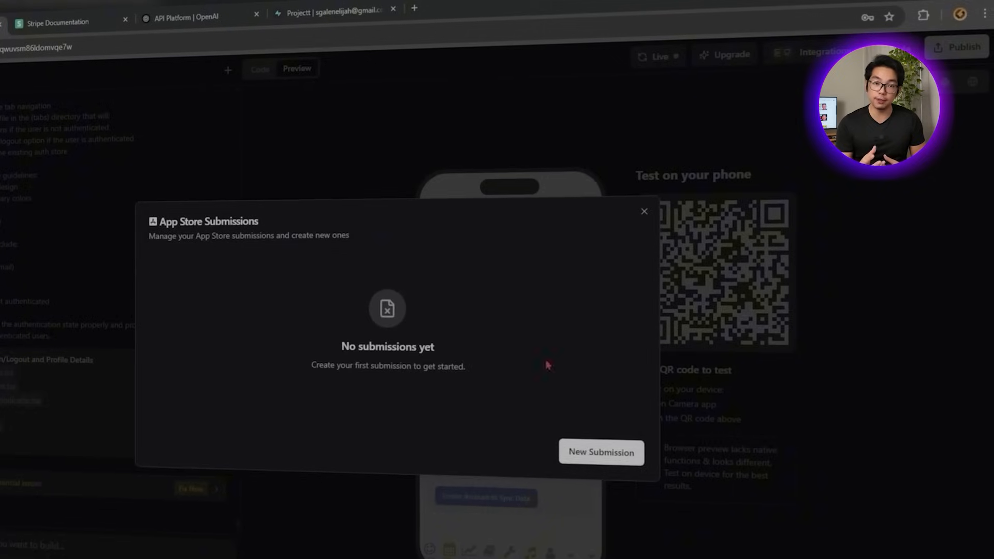
Start a new App Store submission and submit Apple credentials, which fail authentication.
{"action": "left_click", "coordinate": [601, 452]}
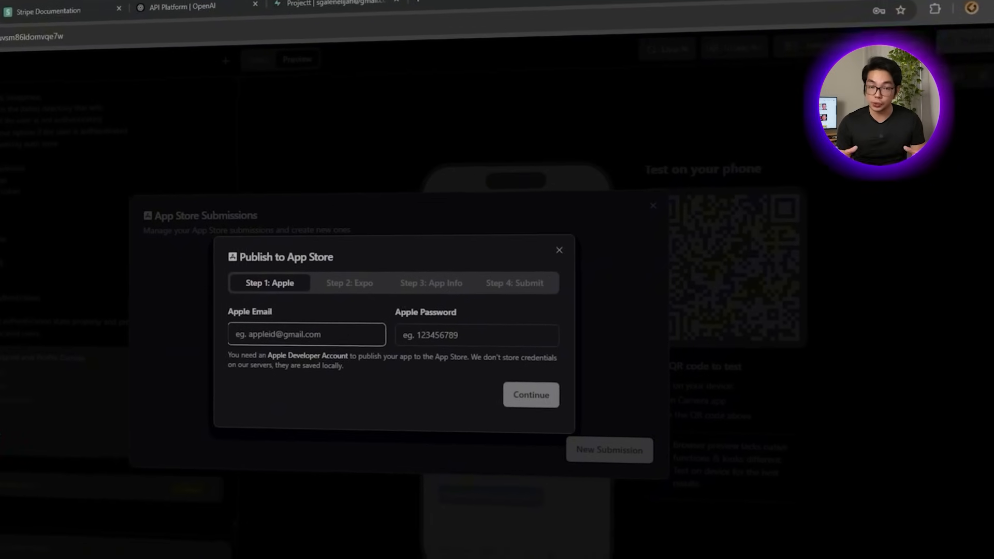
{"action": "type", "text": "••••••"}
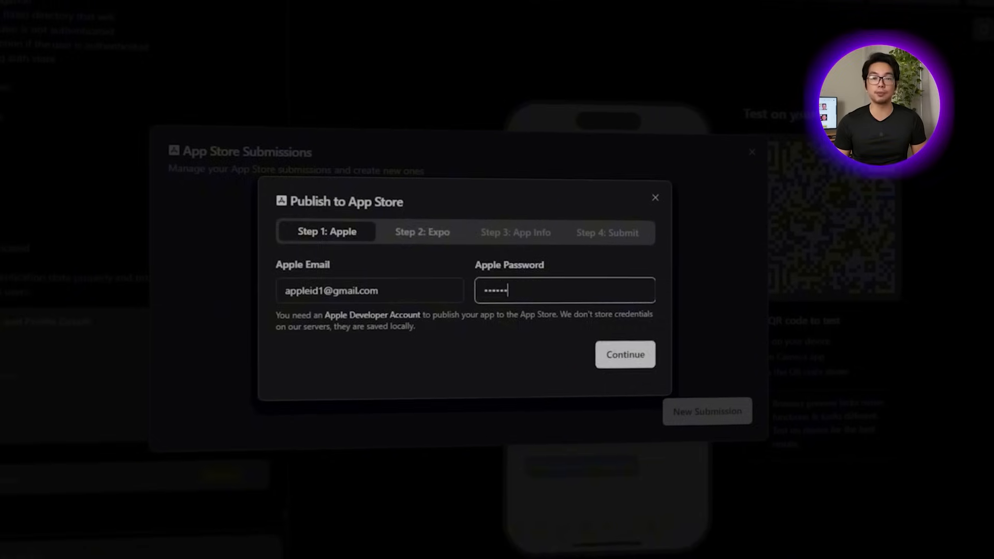
{"action": "left_click", "coordinate": [623, 354]}
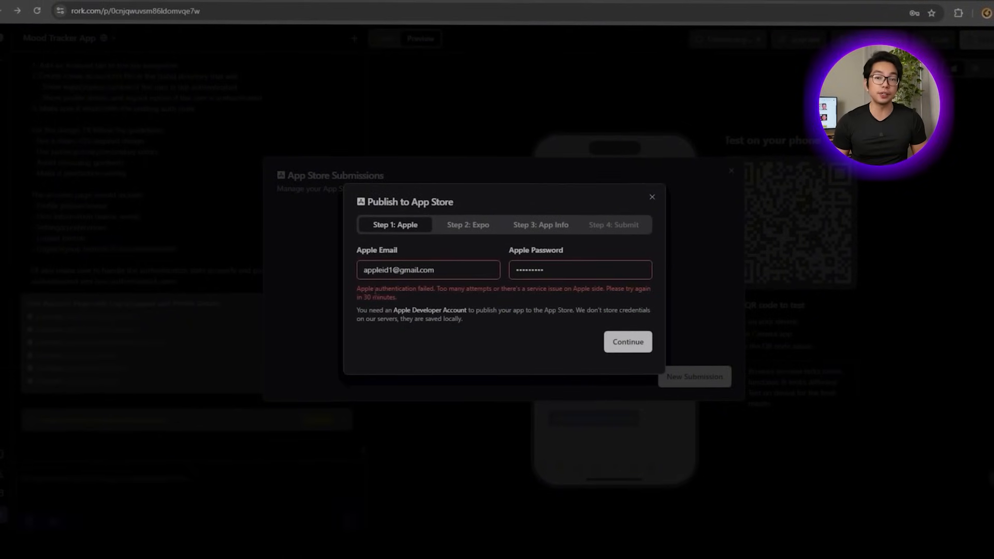
{"action": "left_click", "coordinate": [651, 197]}
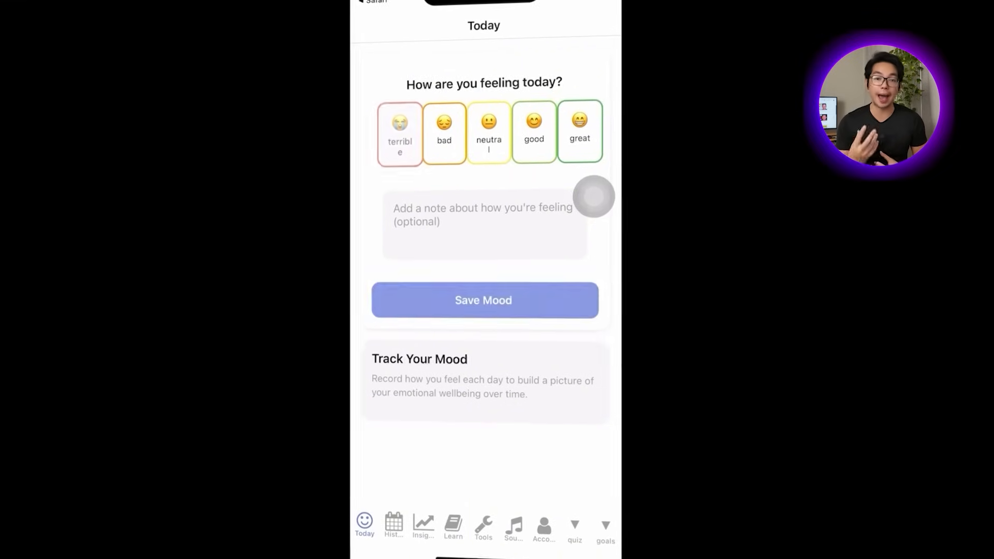
Save a Terrible mood for today and view the mood insights statistics.
{"action": "left_click", "coordinate": [400, 133]}
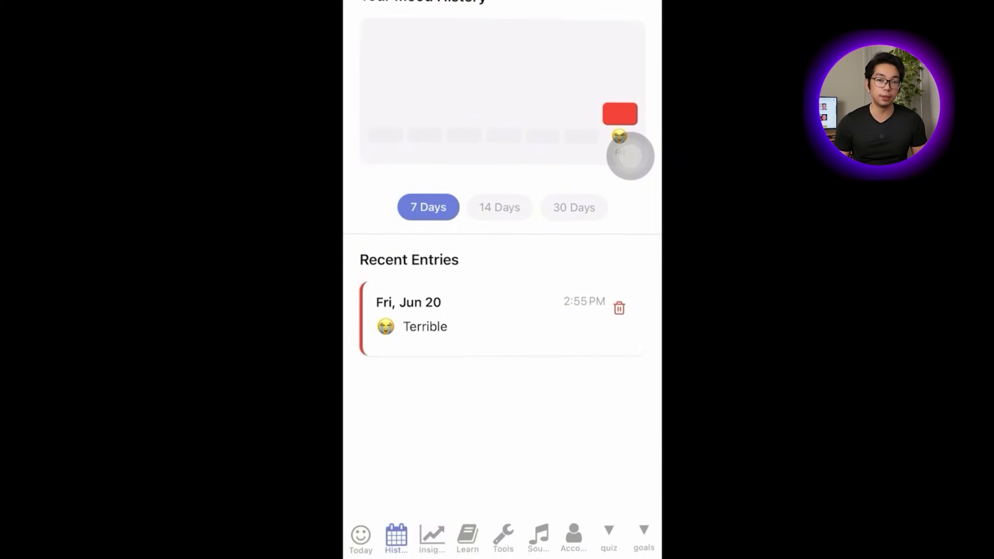
{"action": "left_click", "coordinate": [431, 516]}
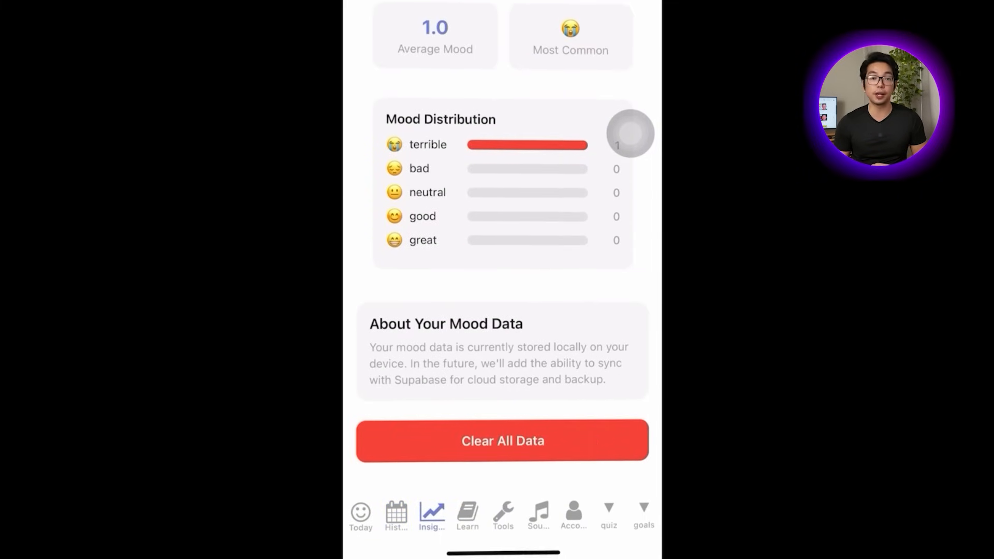
{"action": "left_click", "coordinate": [467, 515]}
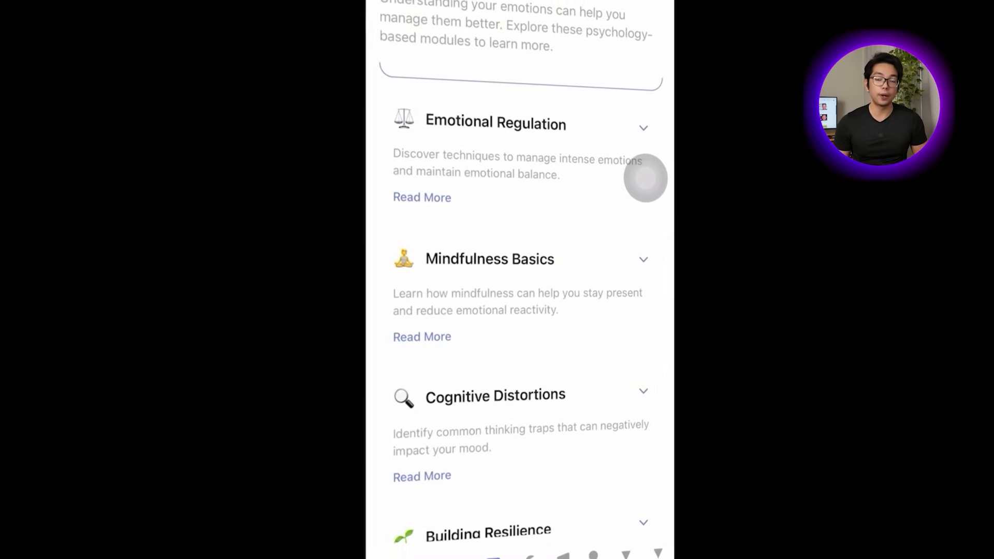
Read the Emotional Regulation lesson, then start the emotional well-being quiz.
{"action": "left_click", "coordinate": [421, 197]}
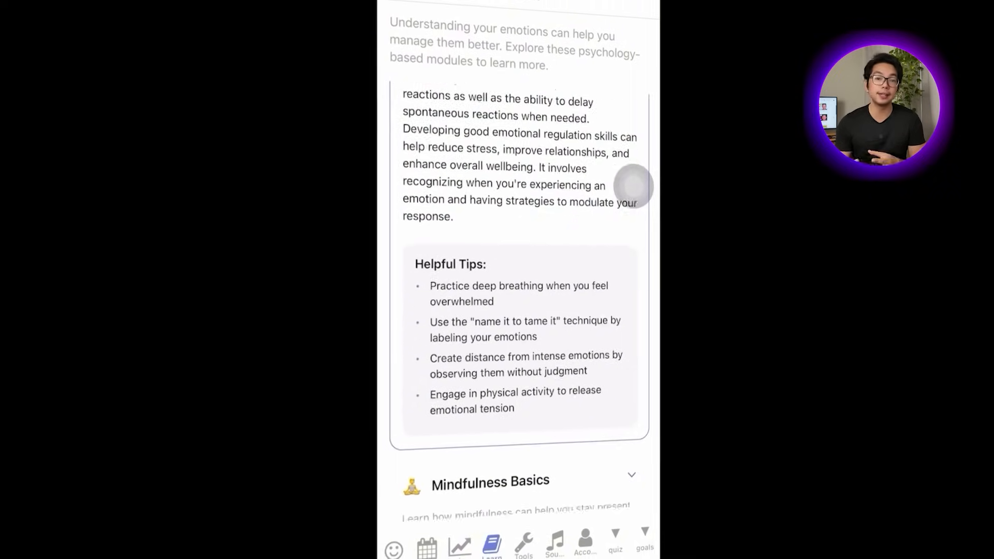
{"action": "scroll", "scroll_direction": "down", "scroll_amount": 3}
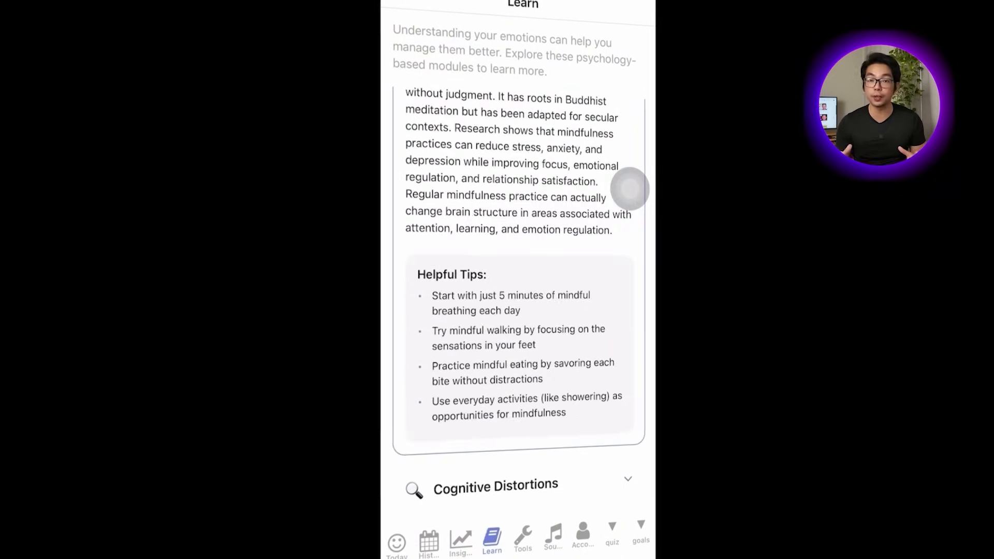
{"action": "left_click", "coordinate": [522, 535]}
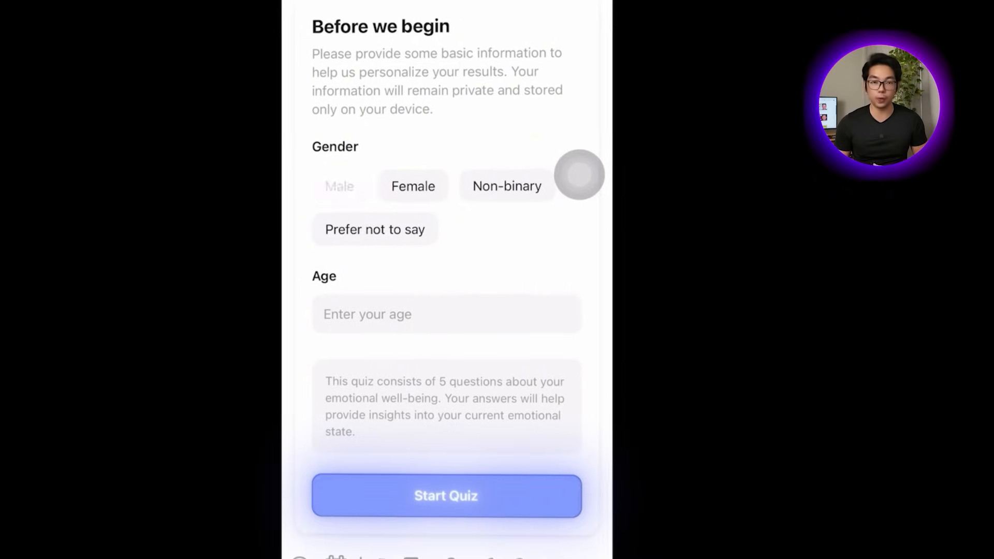
Finish the quiz with age 21, scoring Moderate 3.0/5, and create the 7-day Self-Confidence plan.
{"action": "type", "text": "21"}
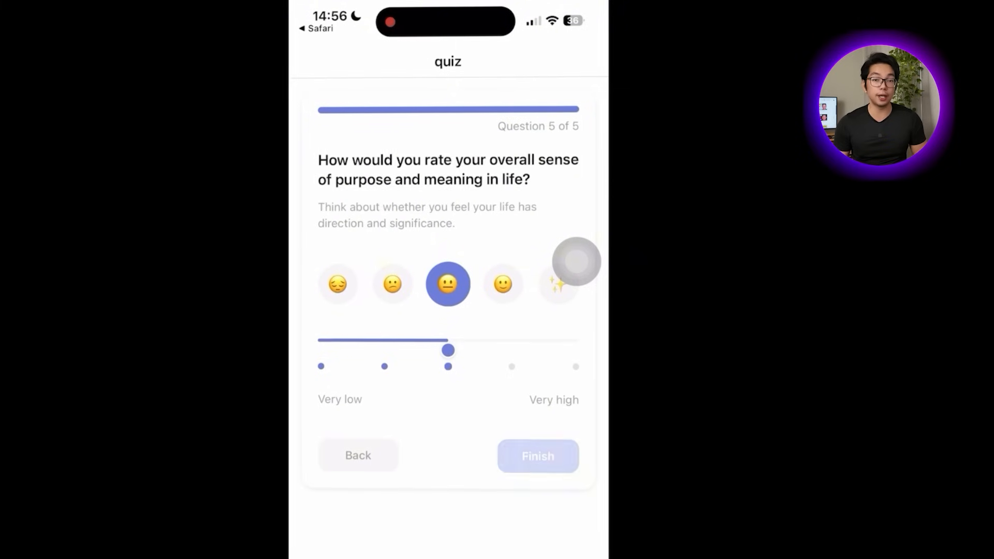
{"action": "left_click", "coordinate": [538, 456]}
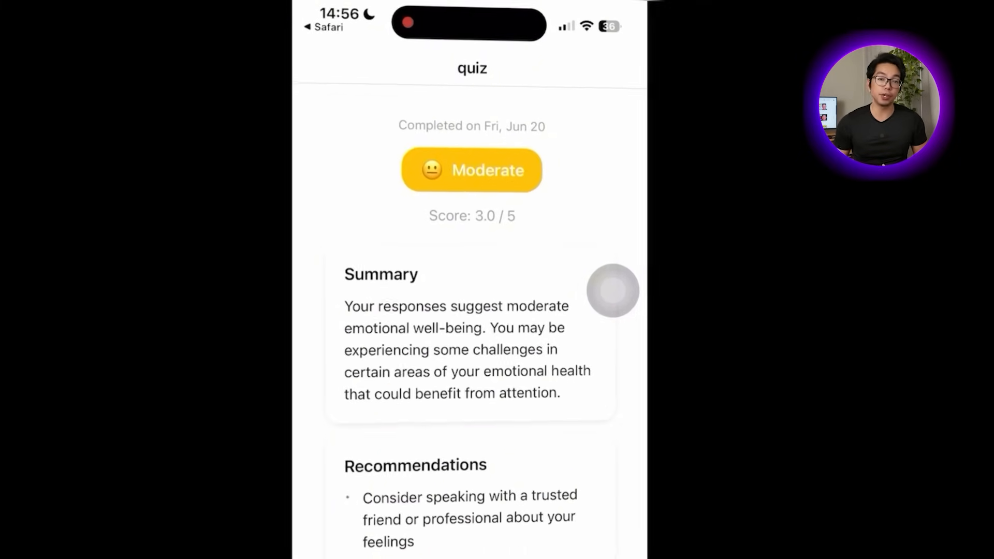
{"action": "scroll", "scroll_direction": "down", "scroll_amount": 3}
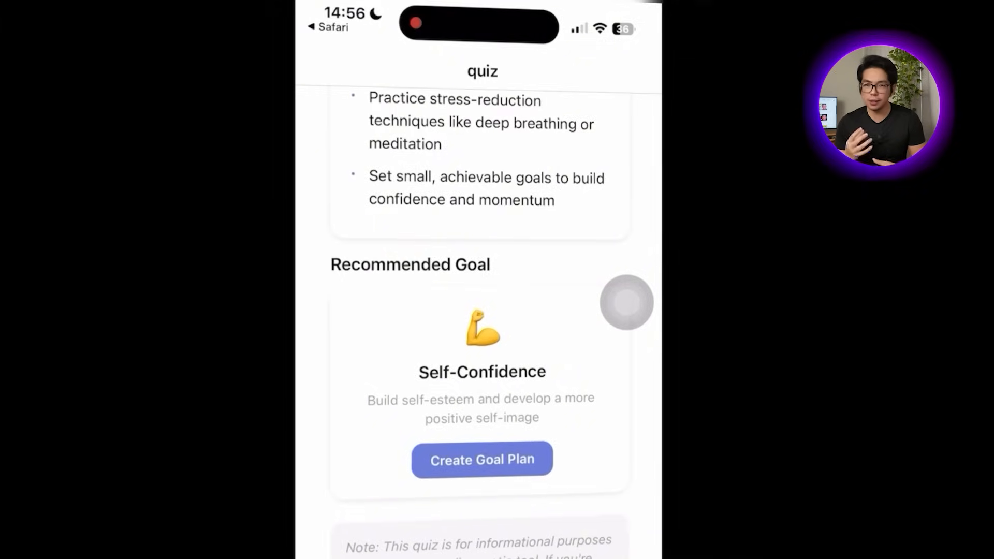
{"action": "left_click", "coordinate": [482, 459]}
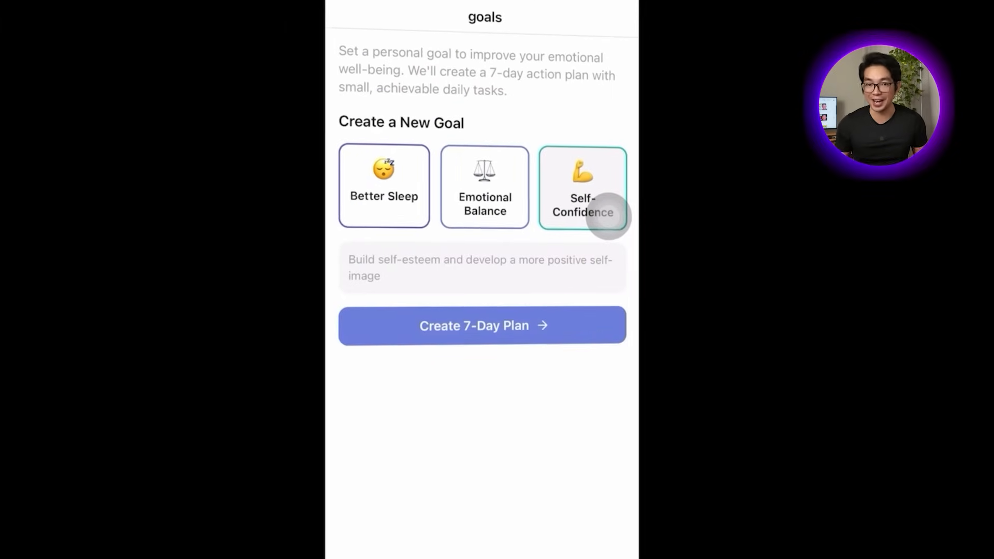
{"action": "left_click", "coordinate": [453, 542]}
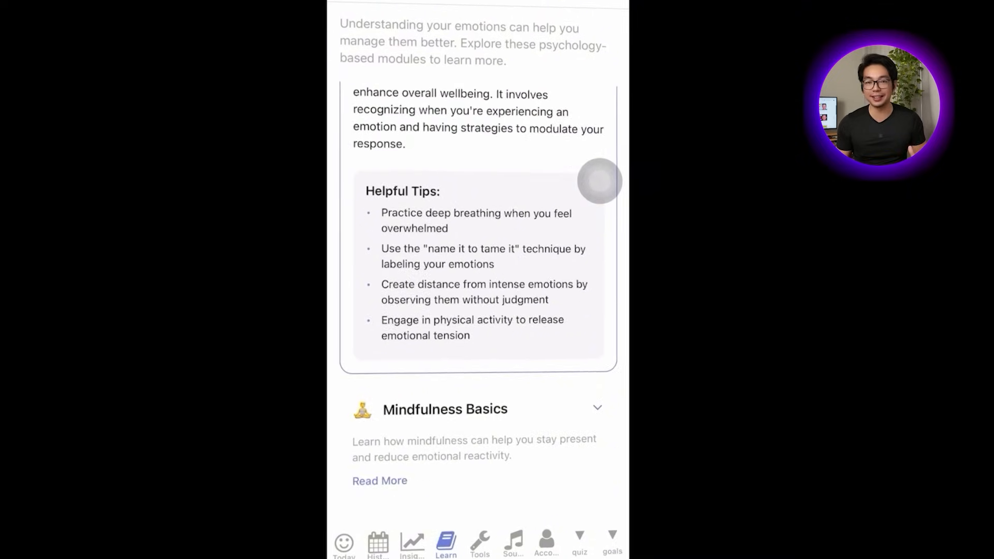
View the Thought Challenging technique and mark it as used.
{"action": "scroll", "scroll_direction": "down", "scroll_amount": 3}
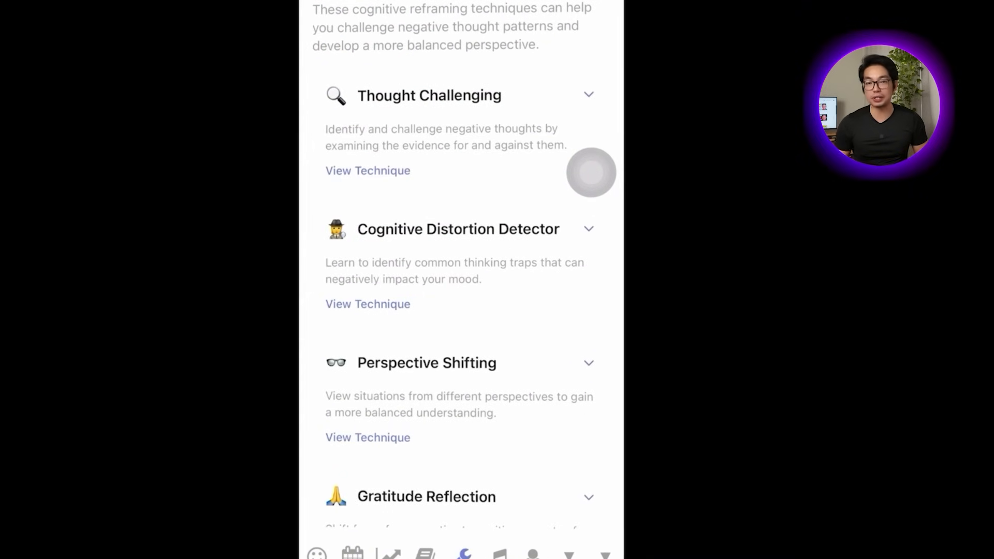
{"action": "left_click", "coordinate": [367, 171]}
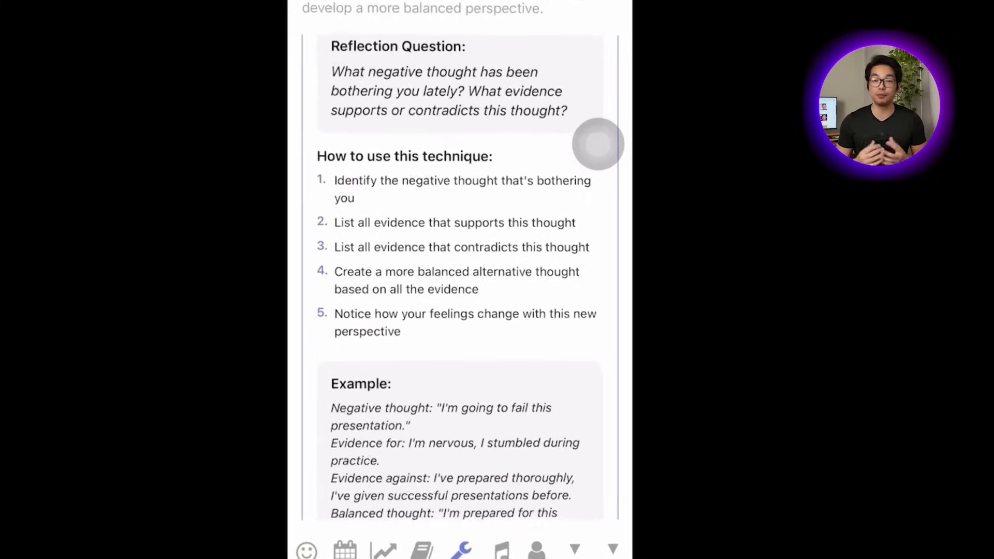
{"action": "scroll", "scroll_direction": "down", "scroll_amount": 3}
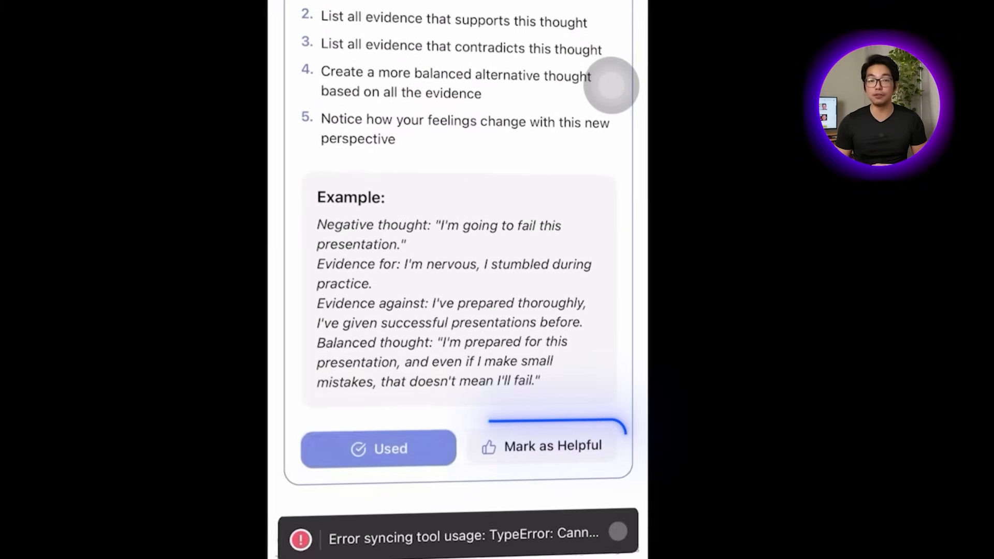
{"action": "left_click", "coordinate": [541, 445]}
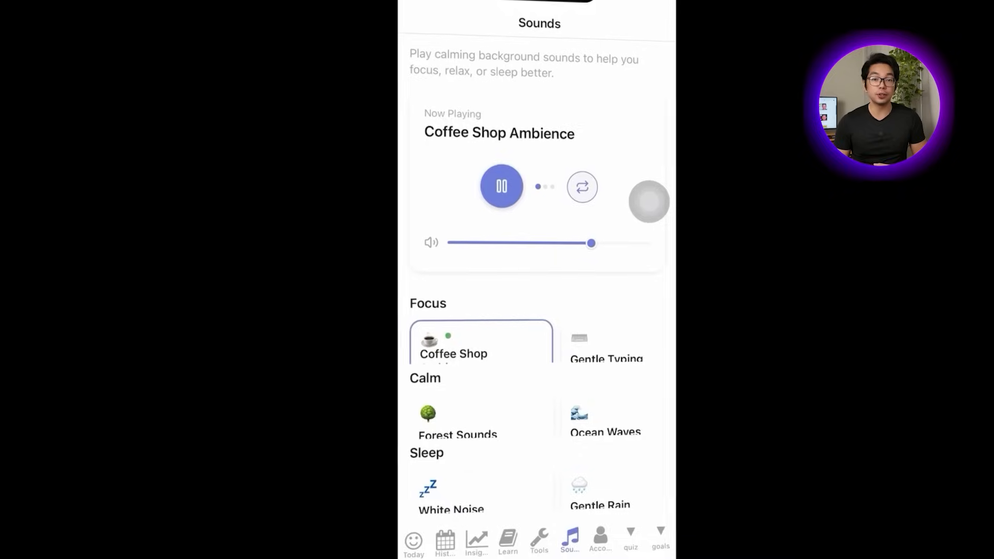
Play Forest Sounds, then Light Rain, replacing Coffee Shop Ambience, and move on to goals.
{"action": "scroll", "scroll_direction": "down", "scroll_amount": 3}
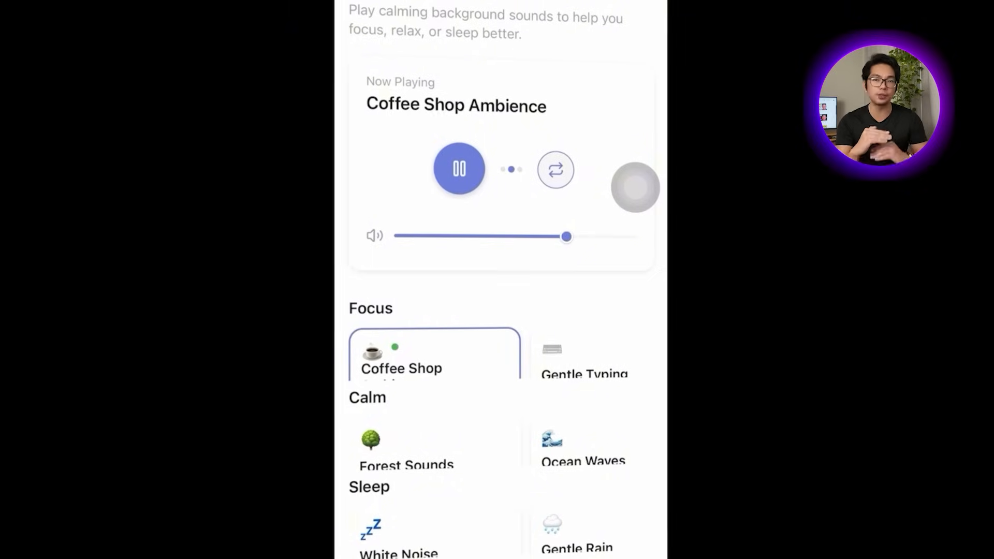
{"action": "left_click", "coordinate": [406, 445]}
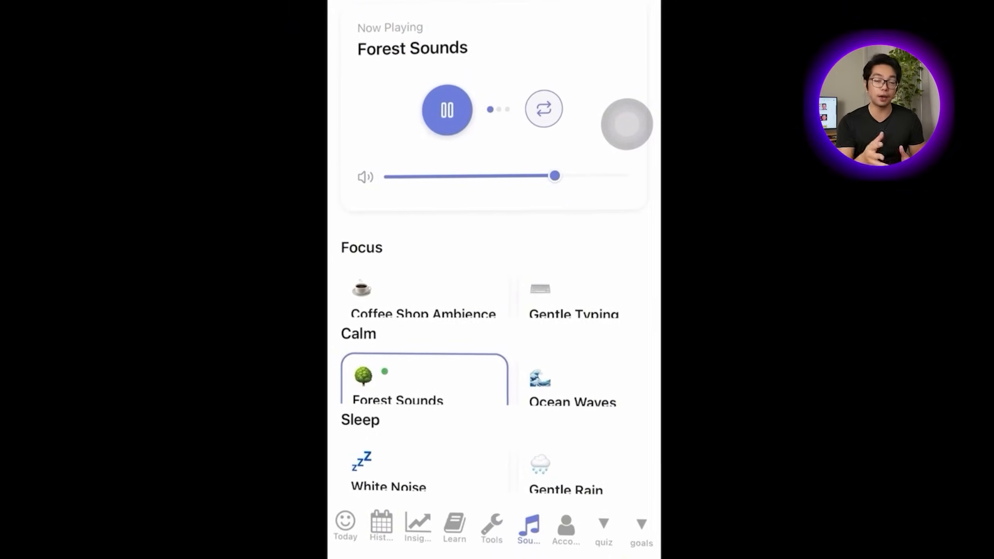
{"action": "left_click", "coordinate": [615, 286]}
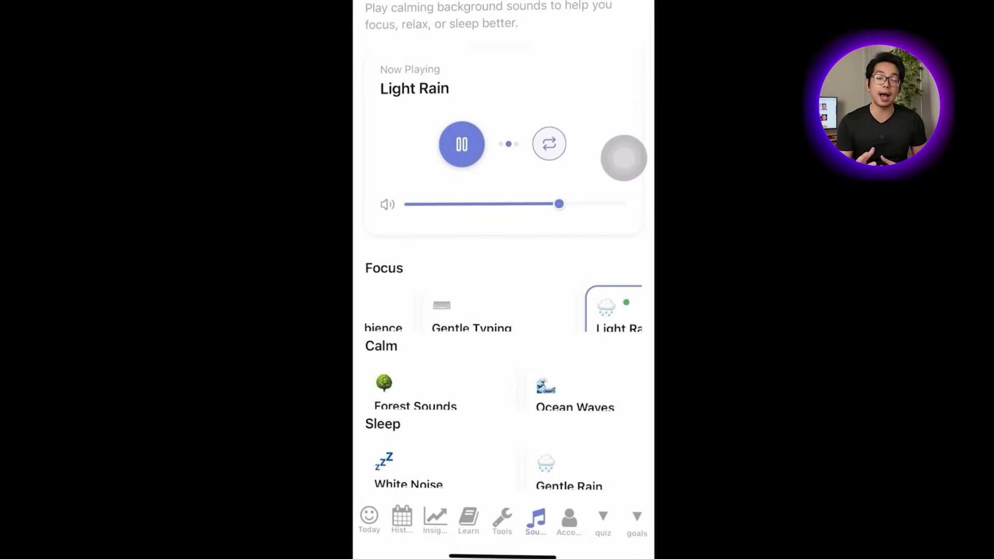
{"action": "left_click", "coordinate": [569, 520]}
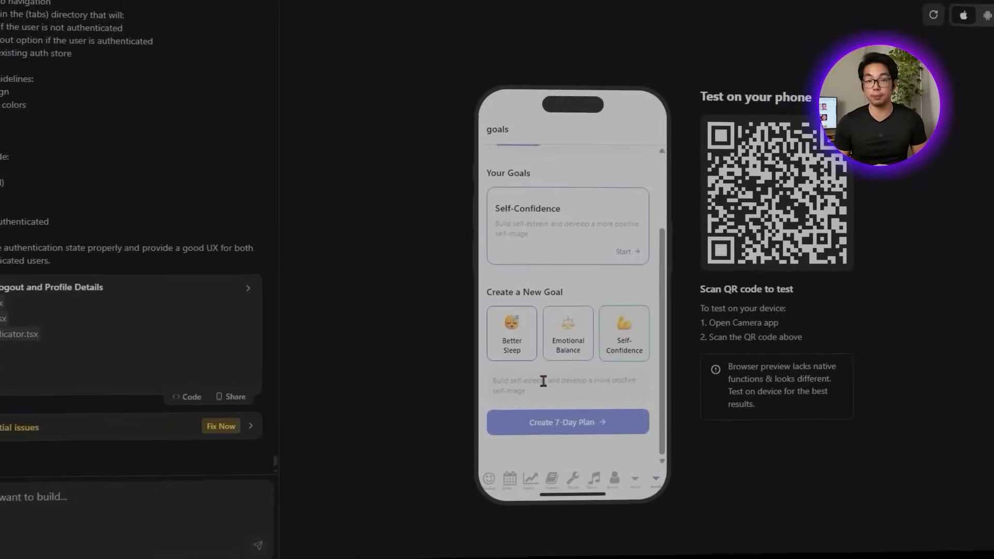
View the Self-Confidence 7-day action plan at 28% complete, then return to Today.
{"action": "left_click", "coordinate": [567, 421]}
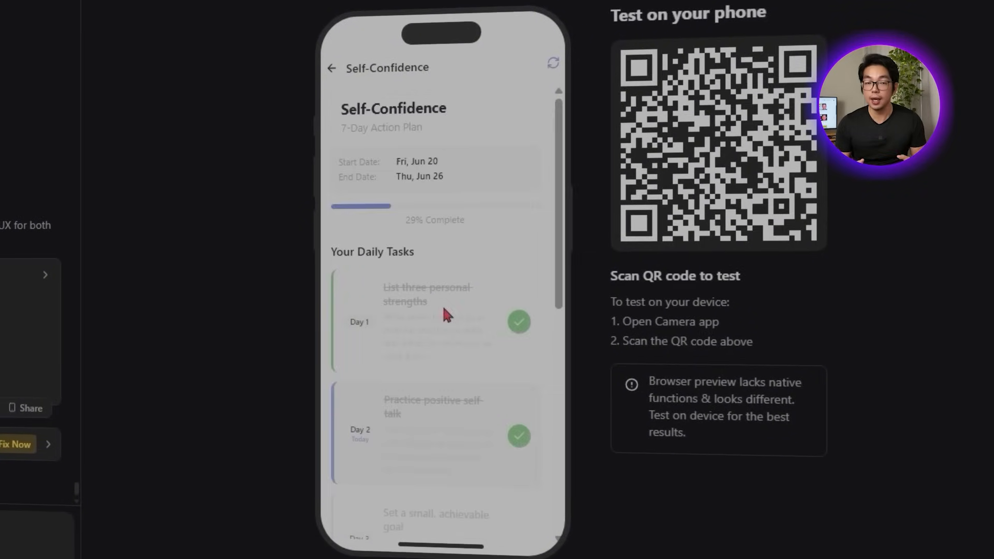
{"action": "left_click", "coordinate": [330, 69]}
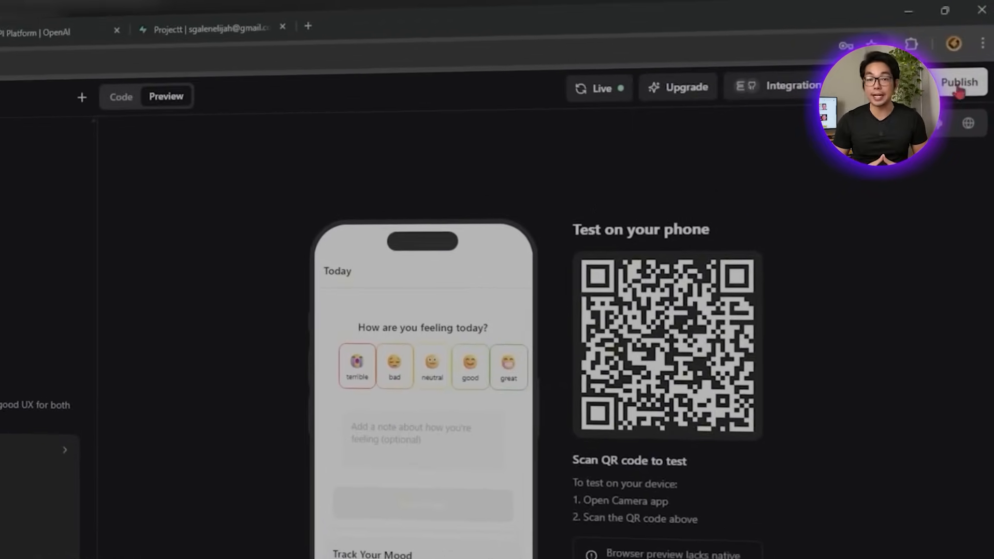
Check the Free billing plan and that New App Store Submission is enabled in Features.
{"action": "left_click", "coordinate": [957, 83]}
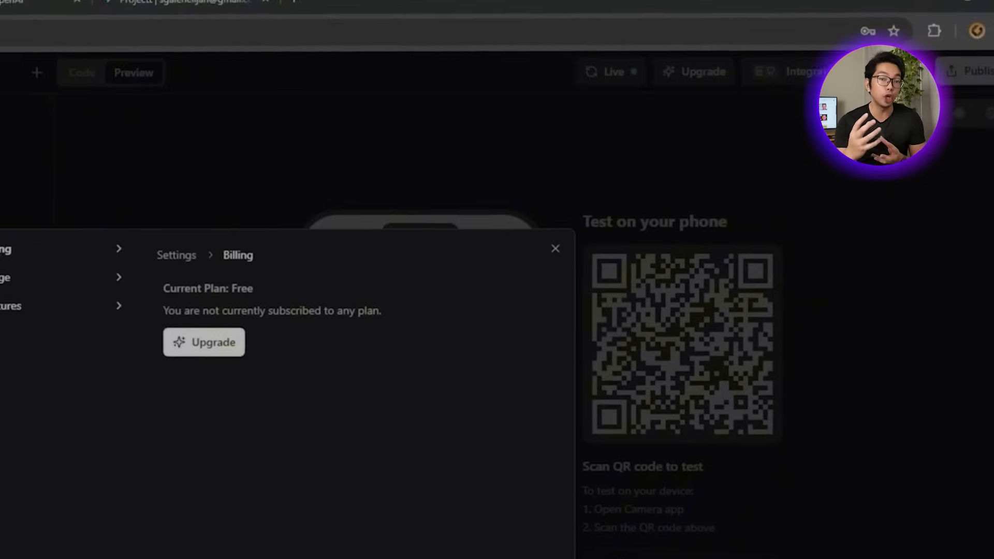
{"action": "left_click", "coordinate": [38, 305]}
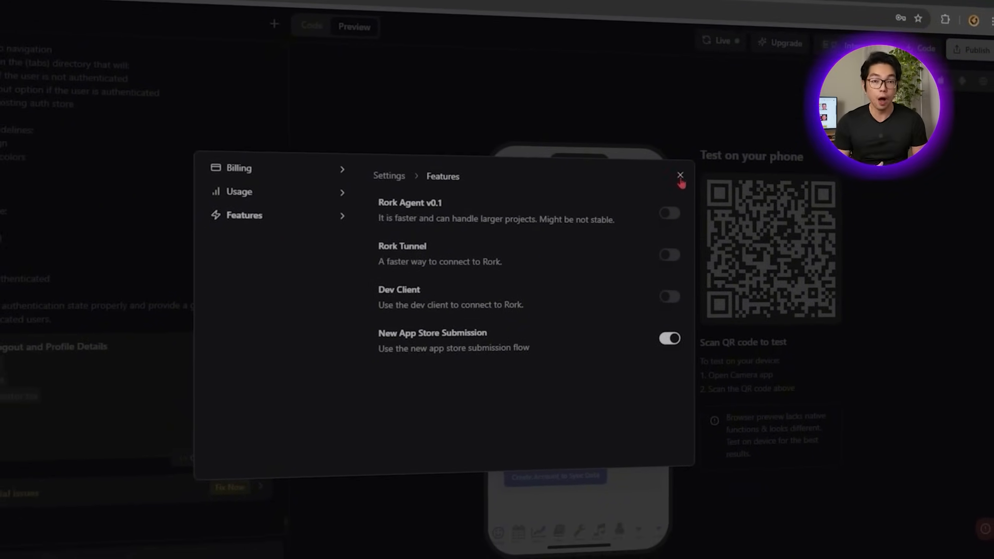
{"action": "left_click", "coordinate": [680, 175]}
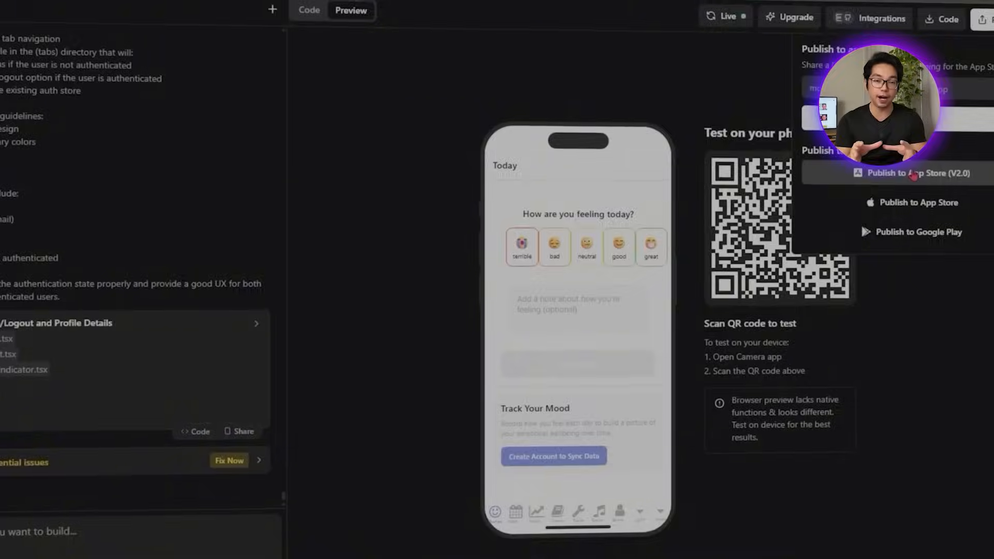
{"action": "left_click", "coordinate": [918, 173]}
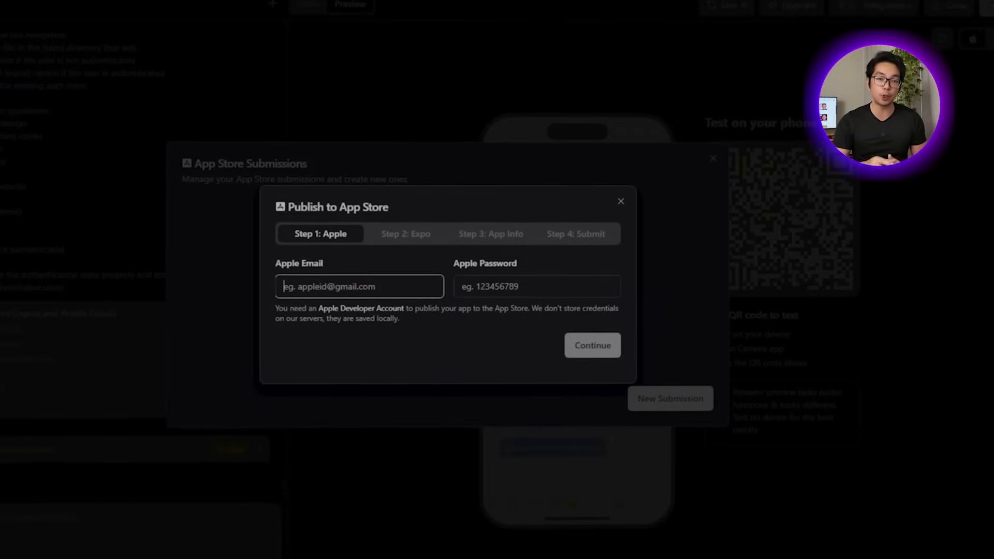
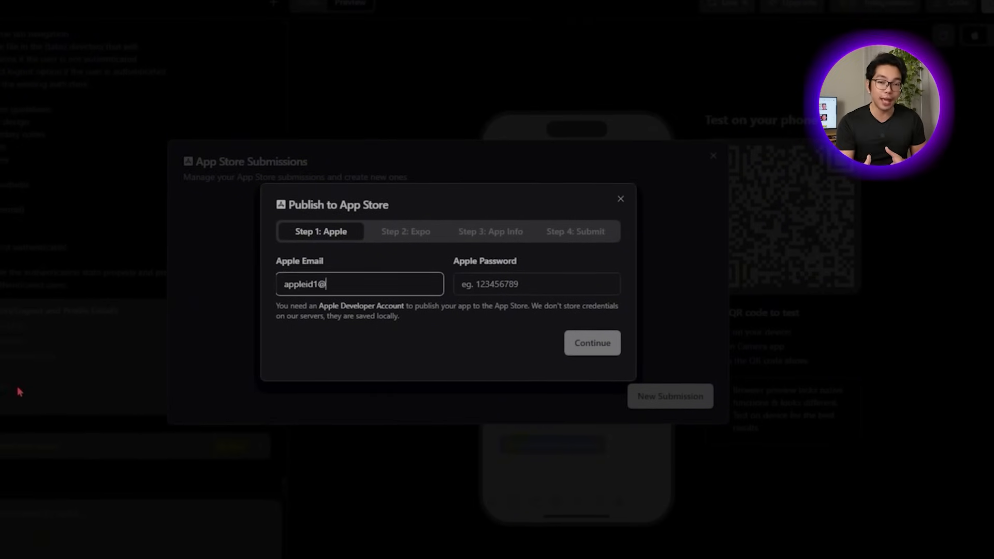